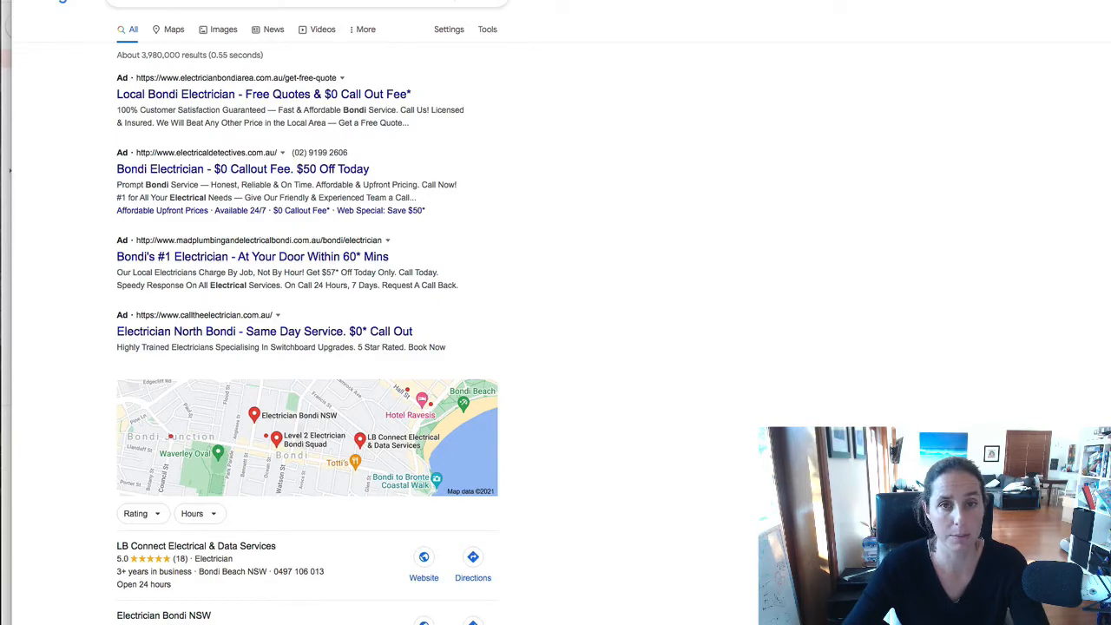
# - Search Google for a Bondi plumber to see ads with sitelinks beneath them
pyautogui.click(307, 438)
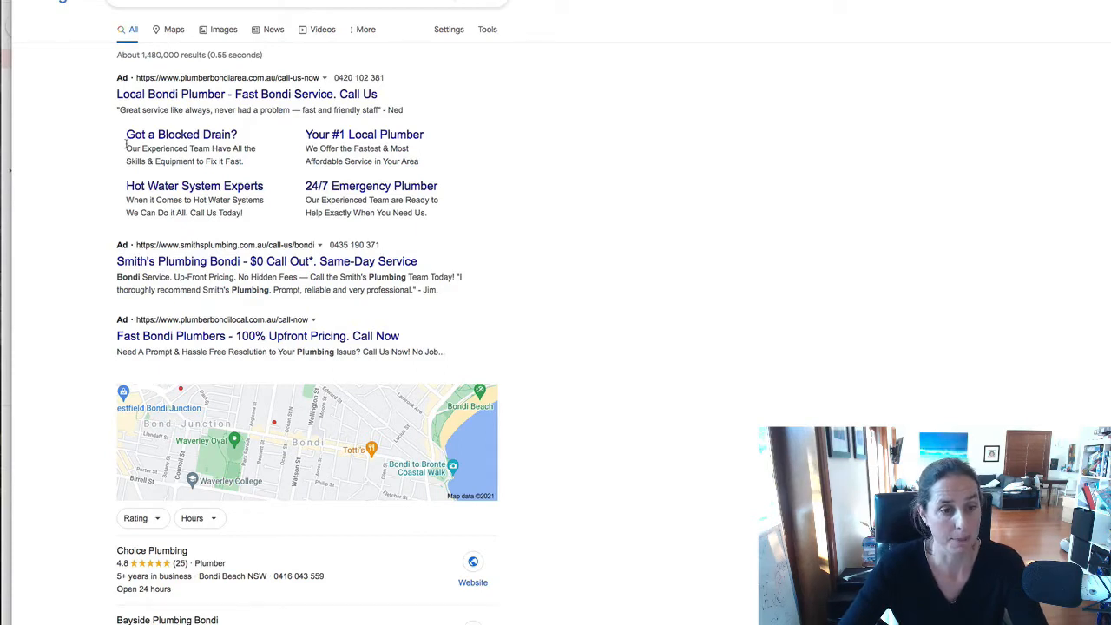
pyautogui.moveTo(365, 135)
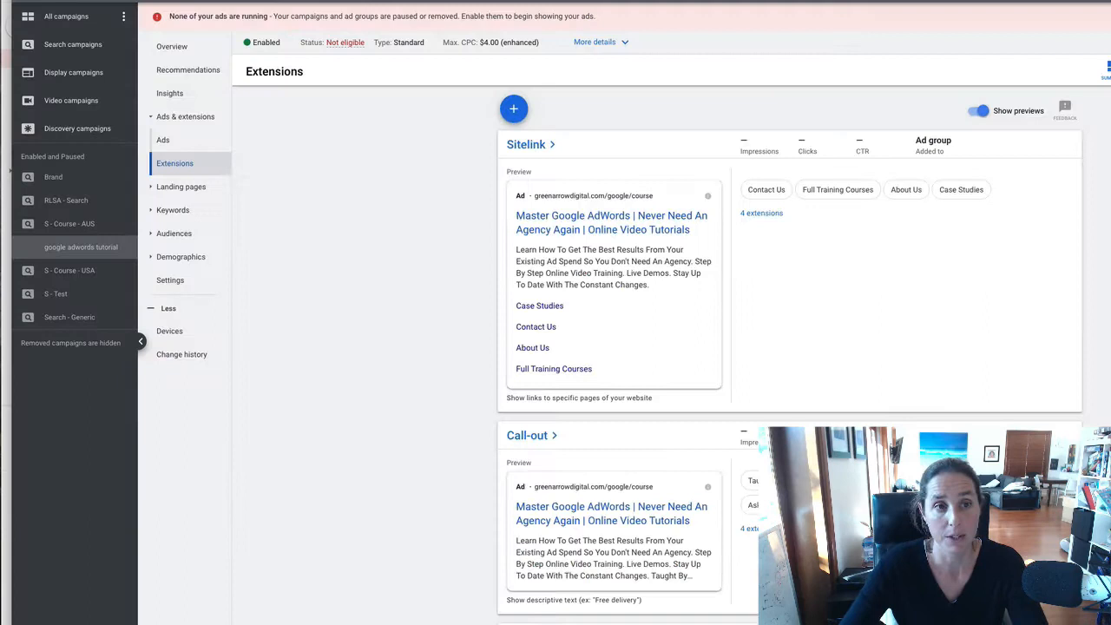
pyautogui.moveTo(382, 319)
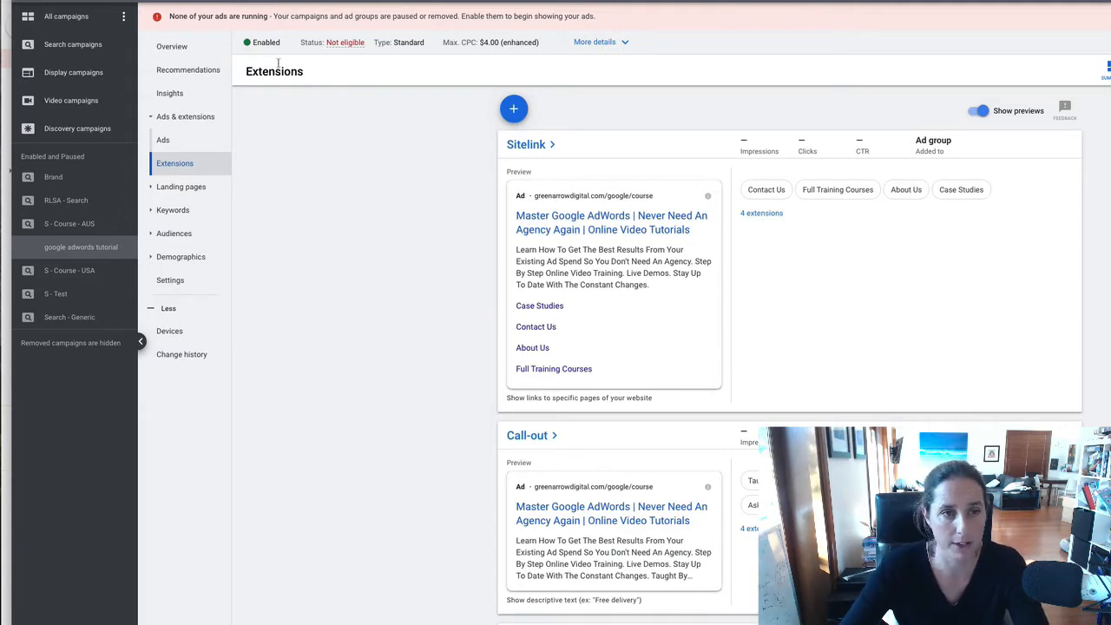
pyautogui.moveTo(314, 26)
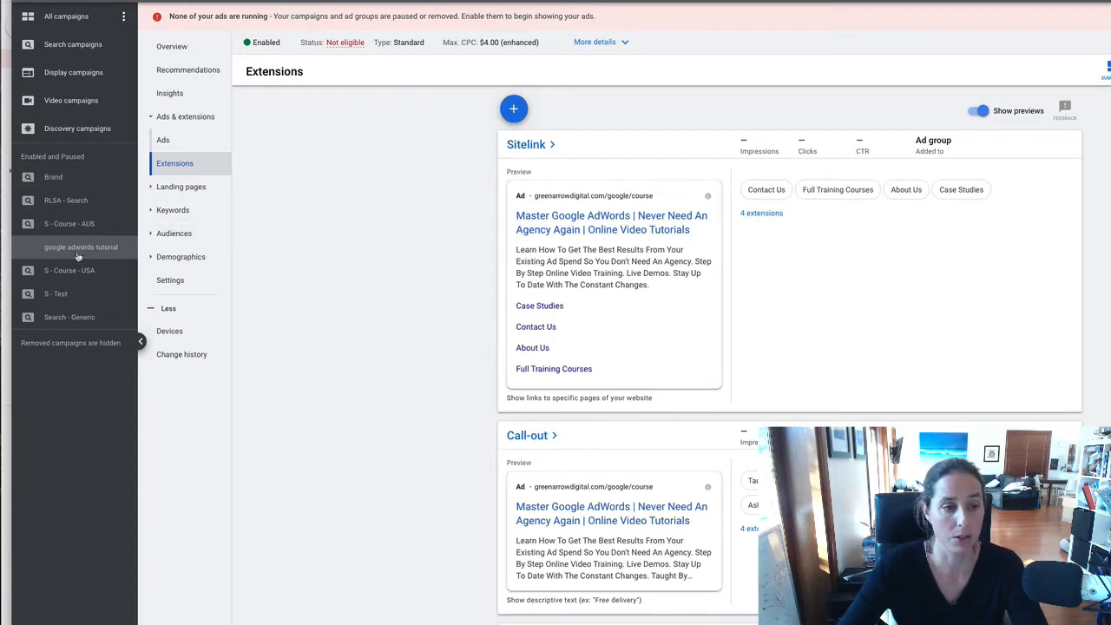
# - Go to the campaign's Extensions page and bring up the extension type menu
pyautogui.click(173, 163)
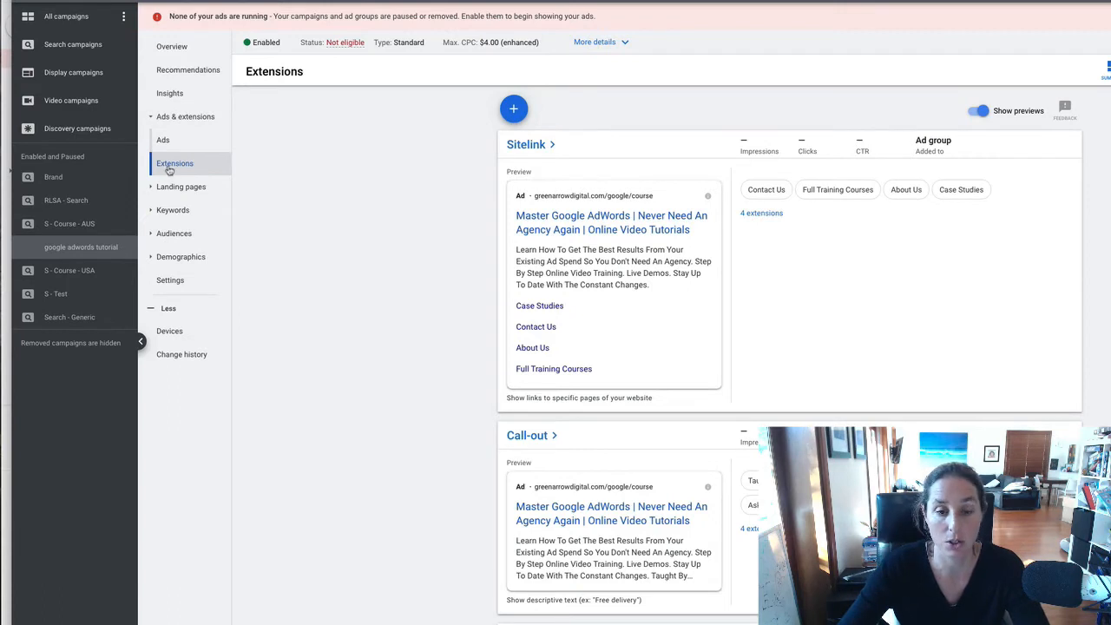
pyautogui.moveTo(440, 309)
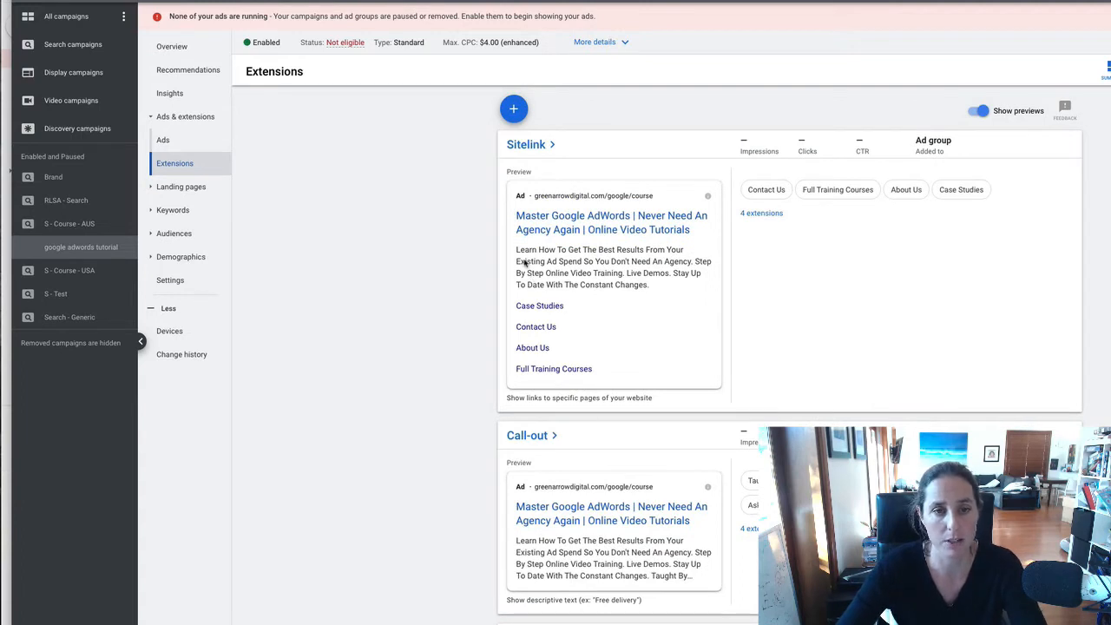
pyautogui.click(514, 108)
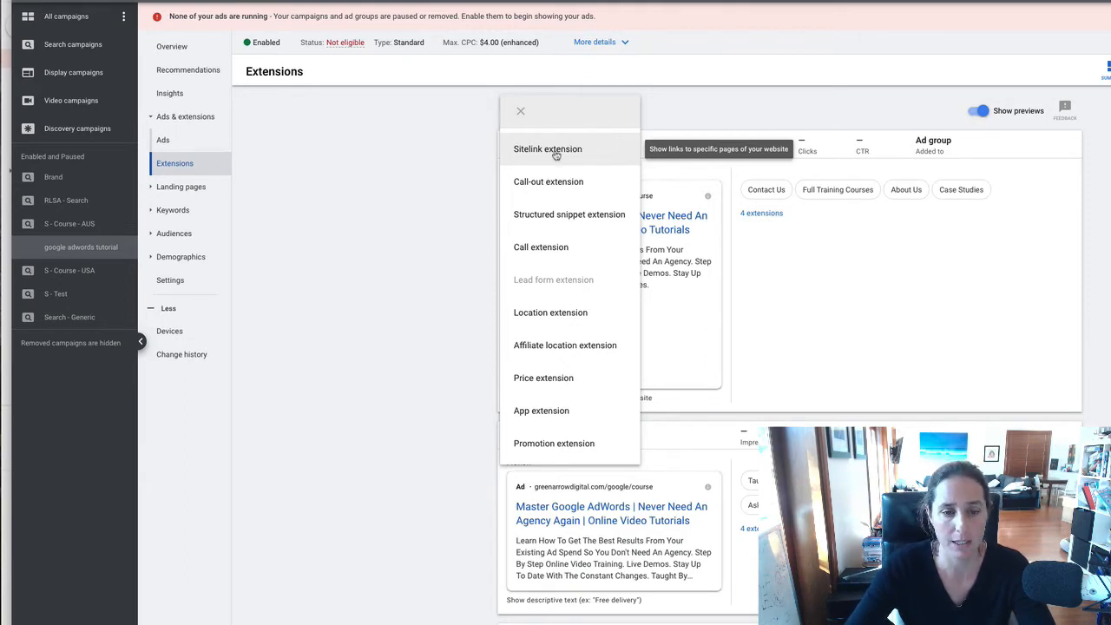
# - Start a new sitelink extension for the ad group
pyautogui.click(549, 149)
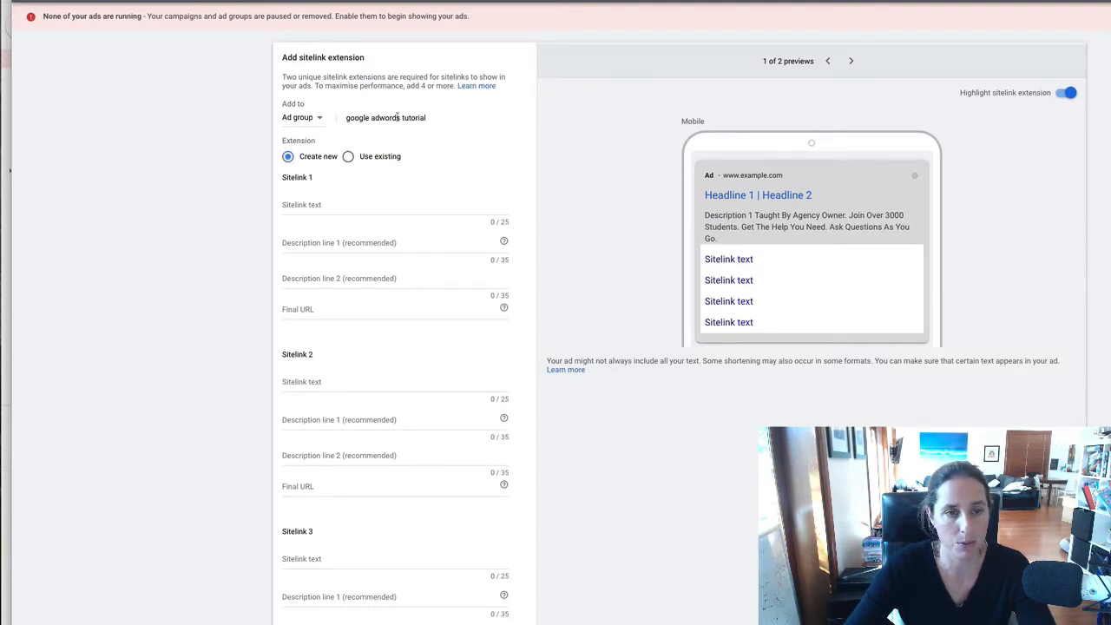
pyautogui.click(391, 205)
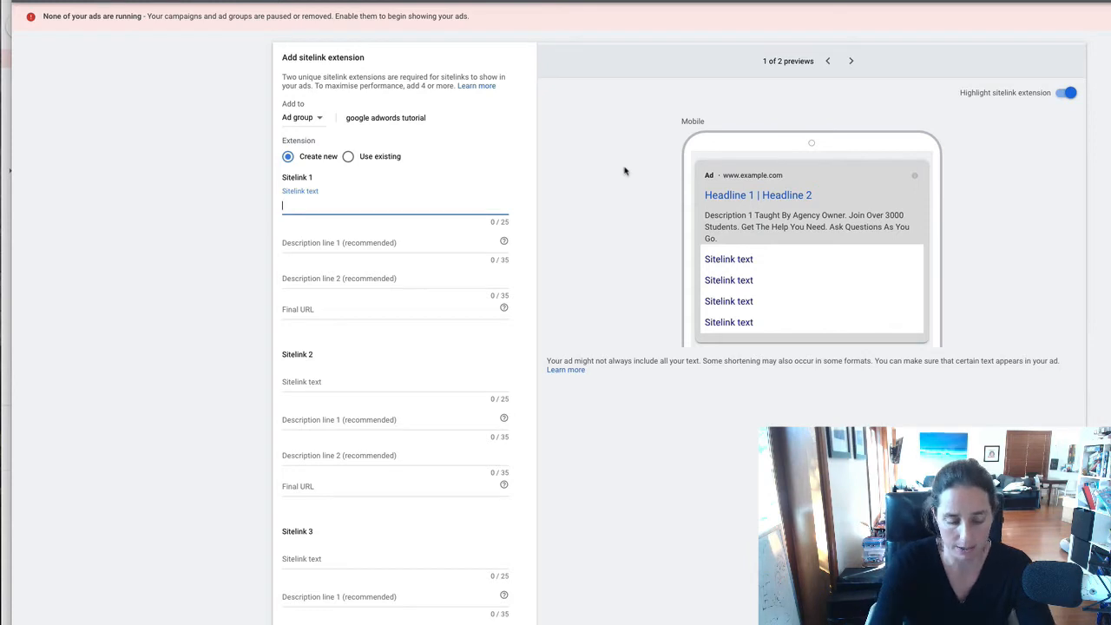
pyautogui.write('This is the sitelink')
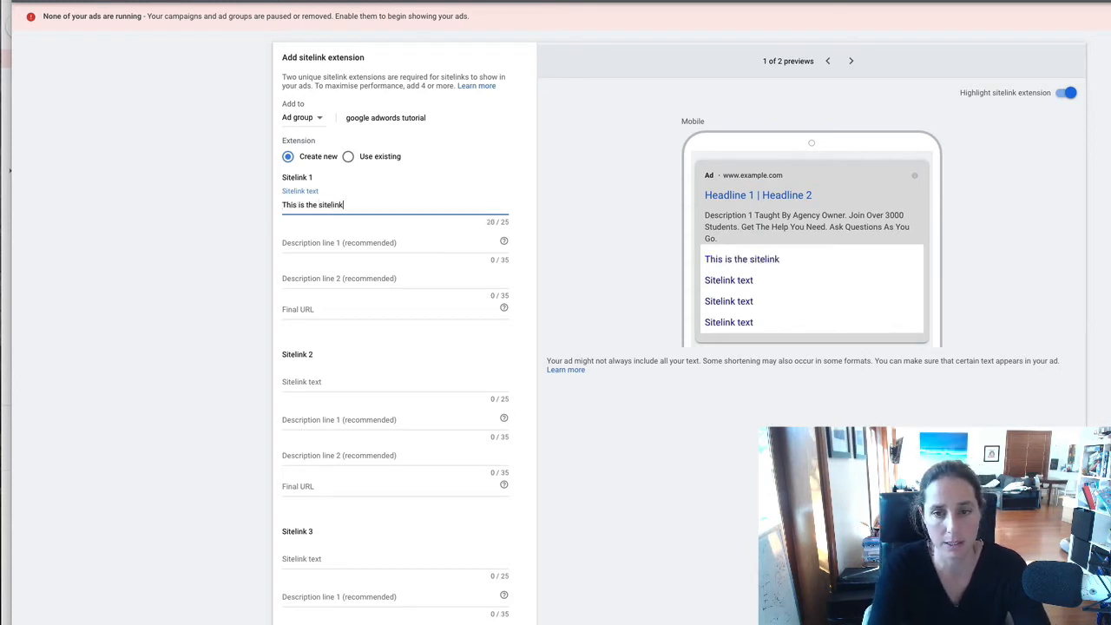
pyautogui.write('text')
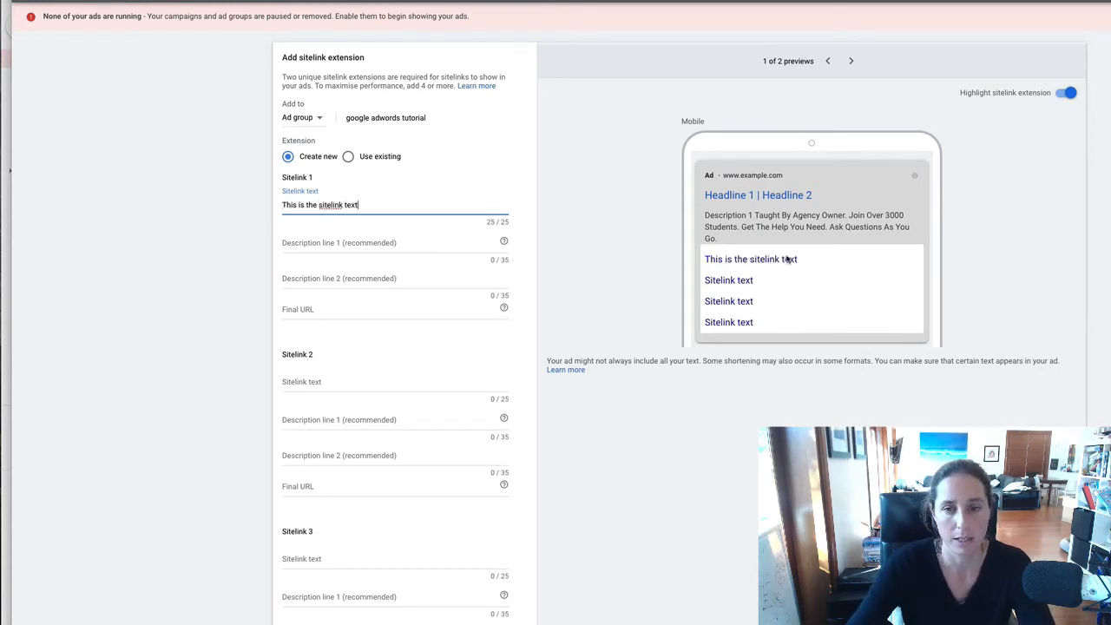
pyautogui.moveTo(802, 264)
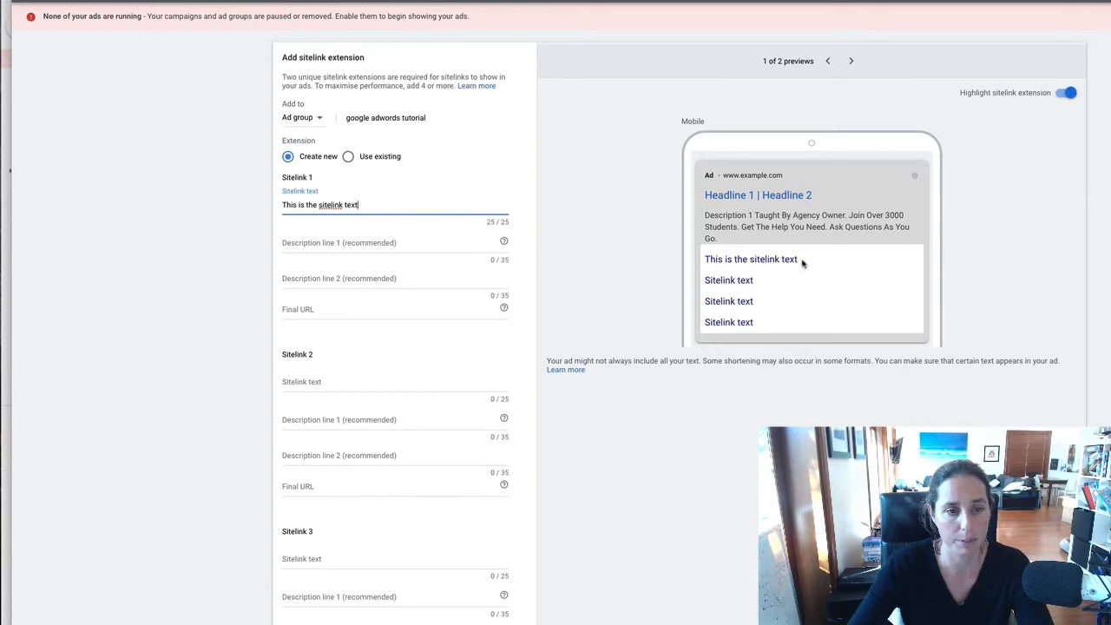
pyautogui.click(395, 243)
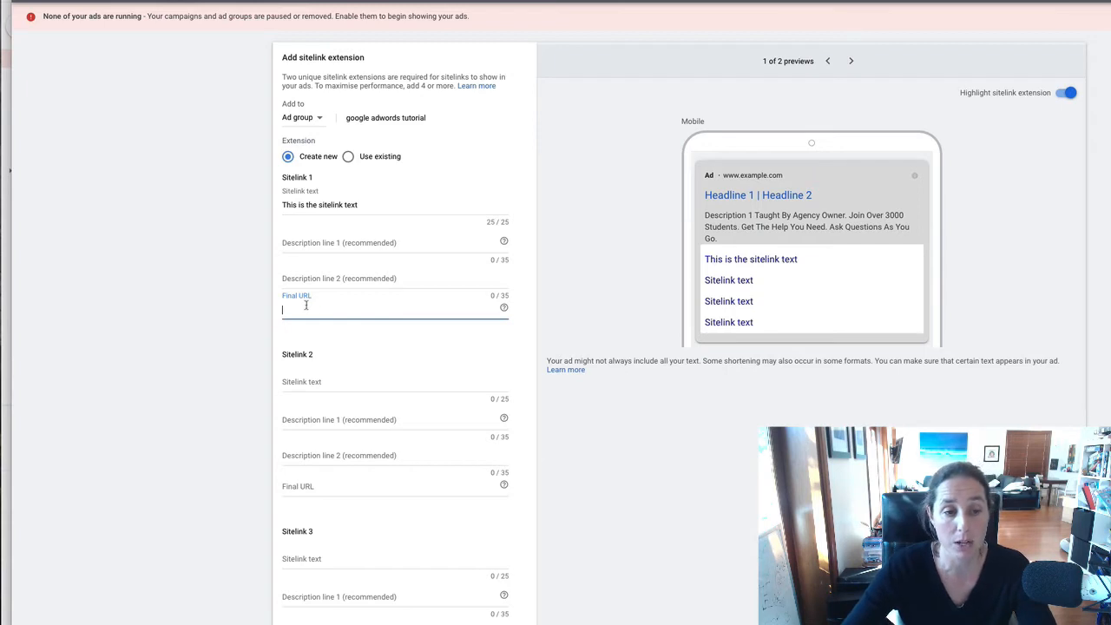
pyautogui.moveTo(364, 313)
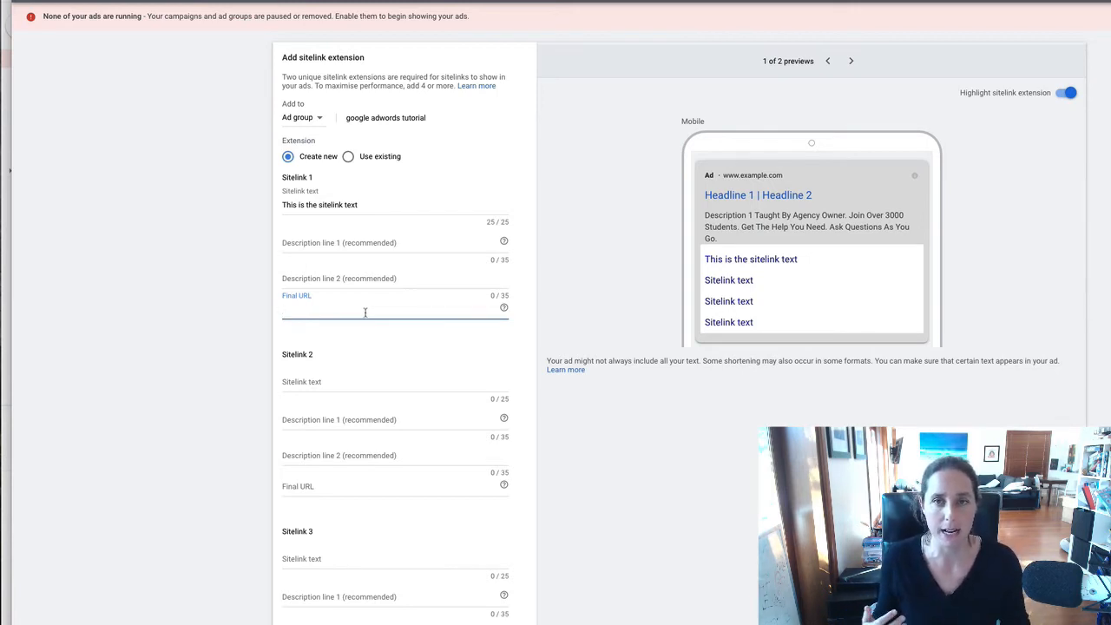
pyautogui.click(364, 311)
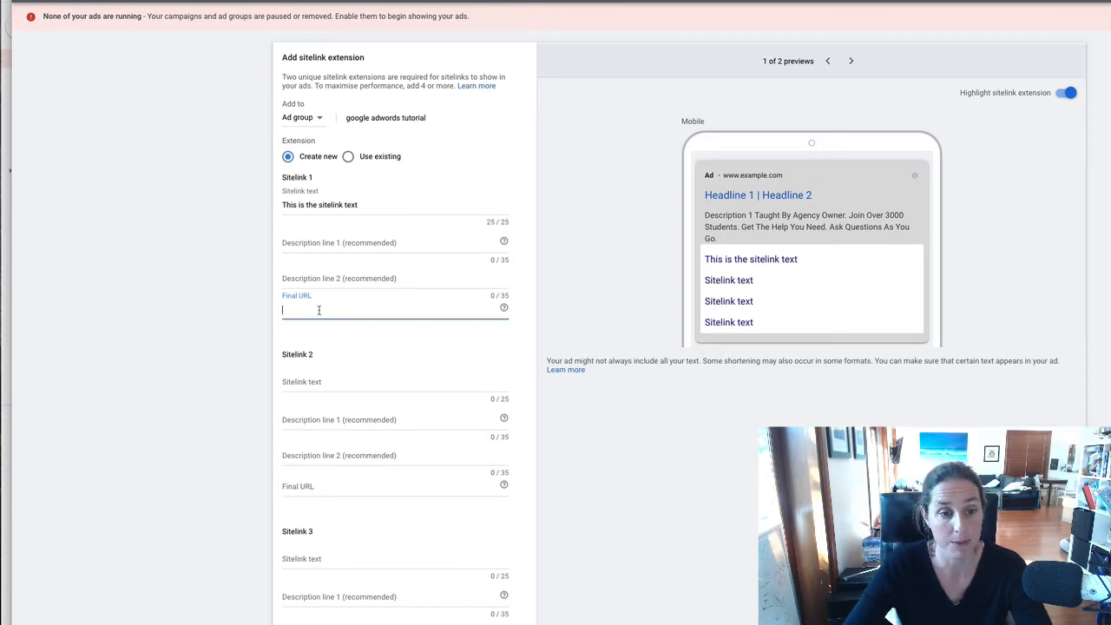
pyautogui.scroll(-3)
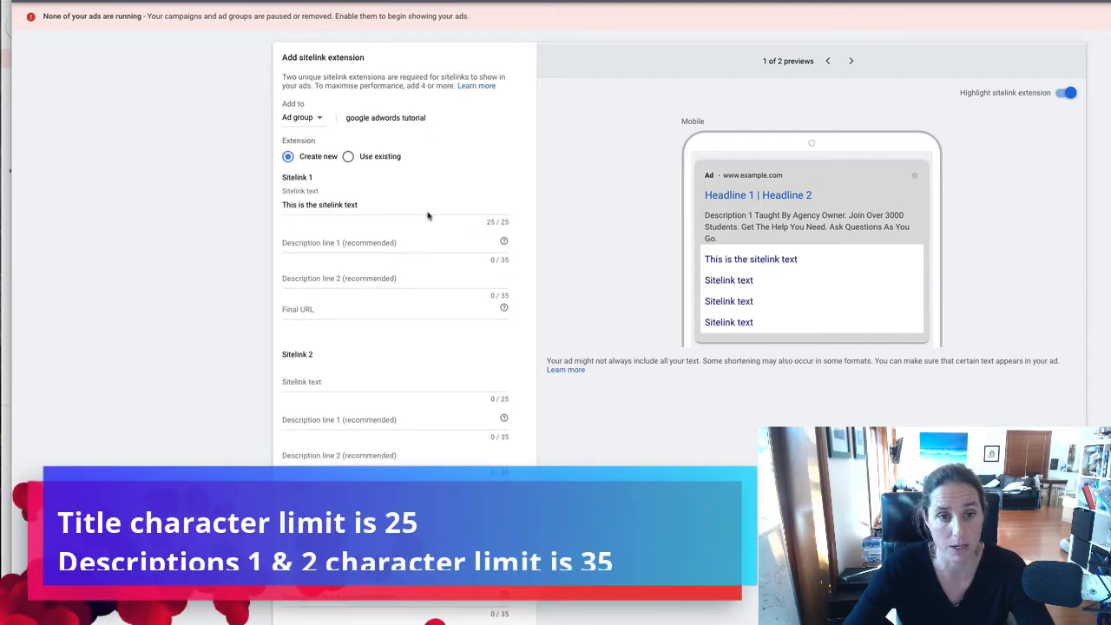
pyautogui.write('dsad')
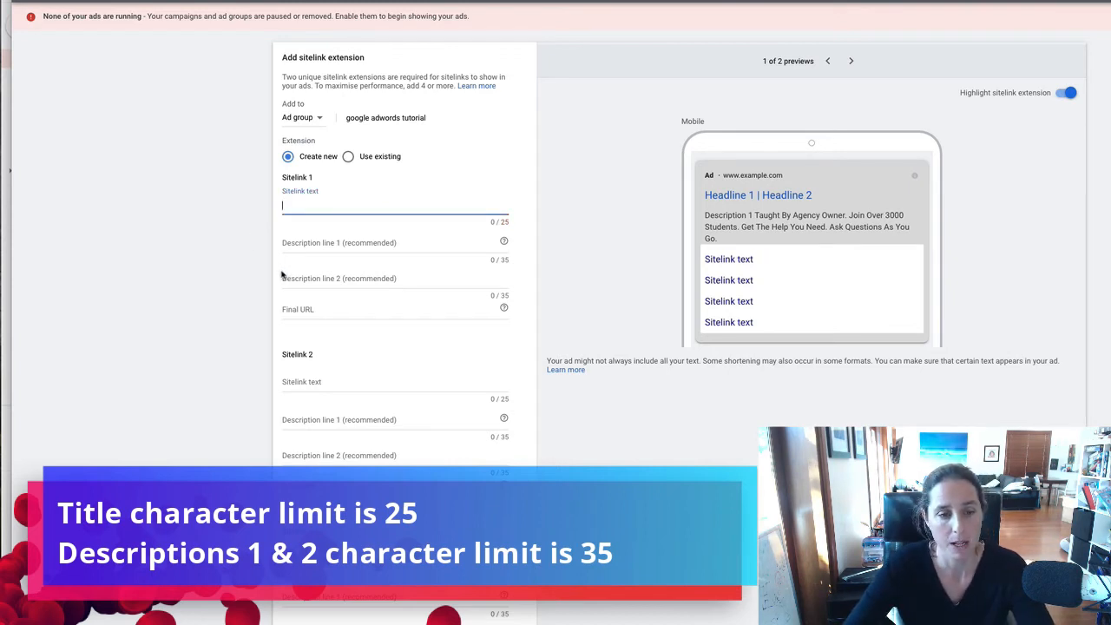
pyautogui.scroll(-3)
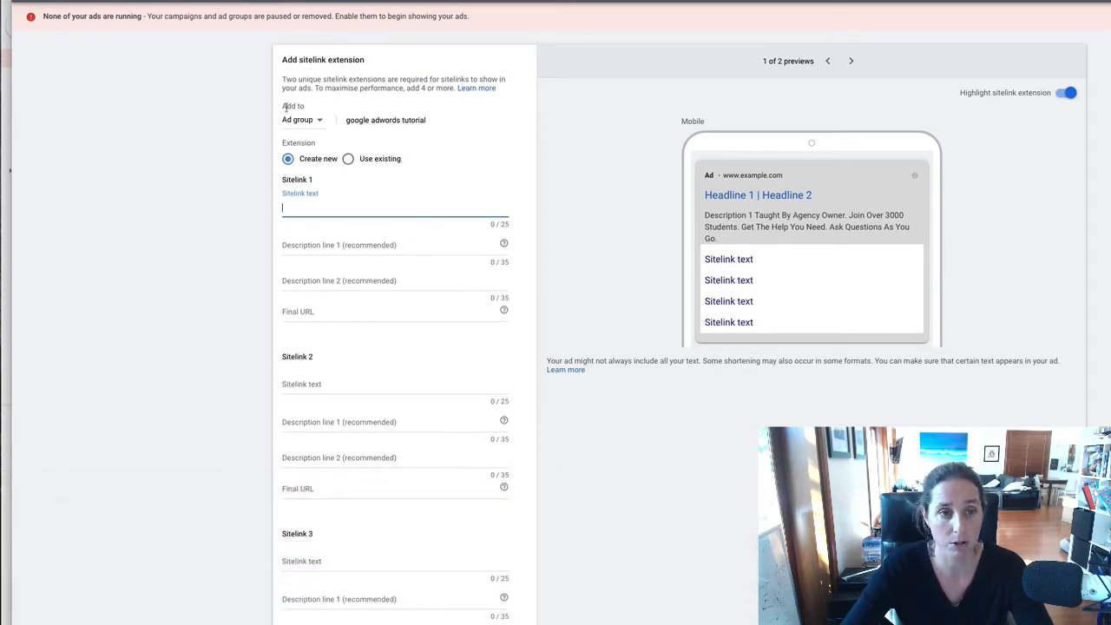
pyautogui.click(302, 118)
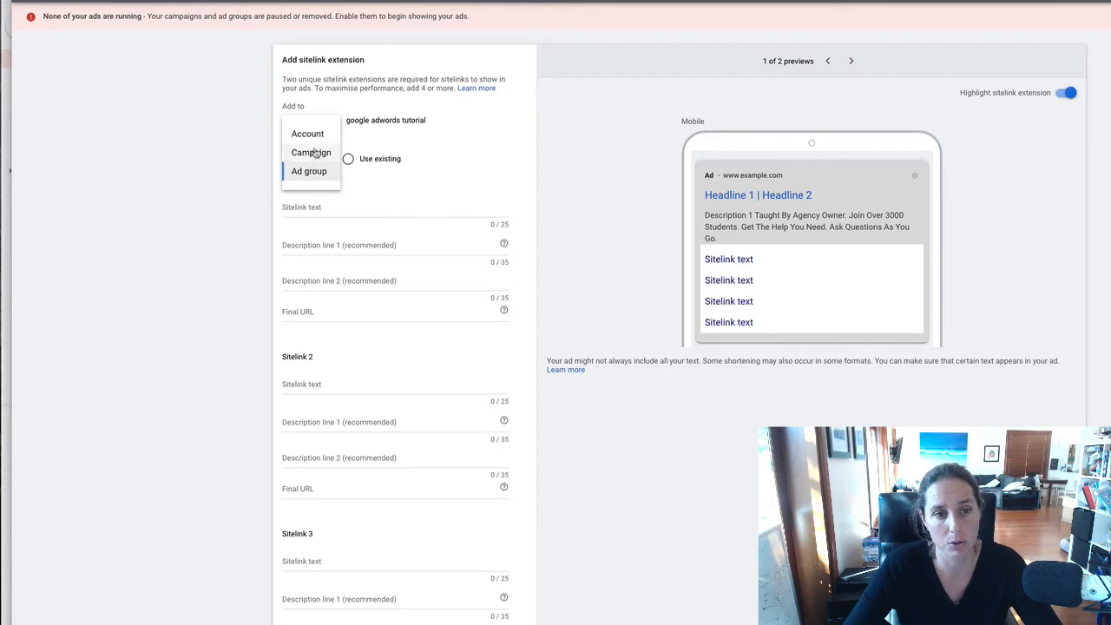
pyautogui.click(309, 172)
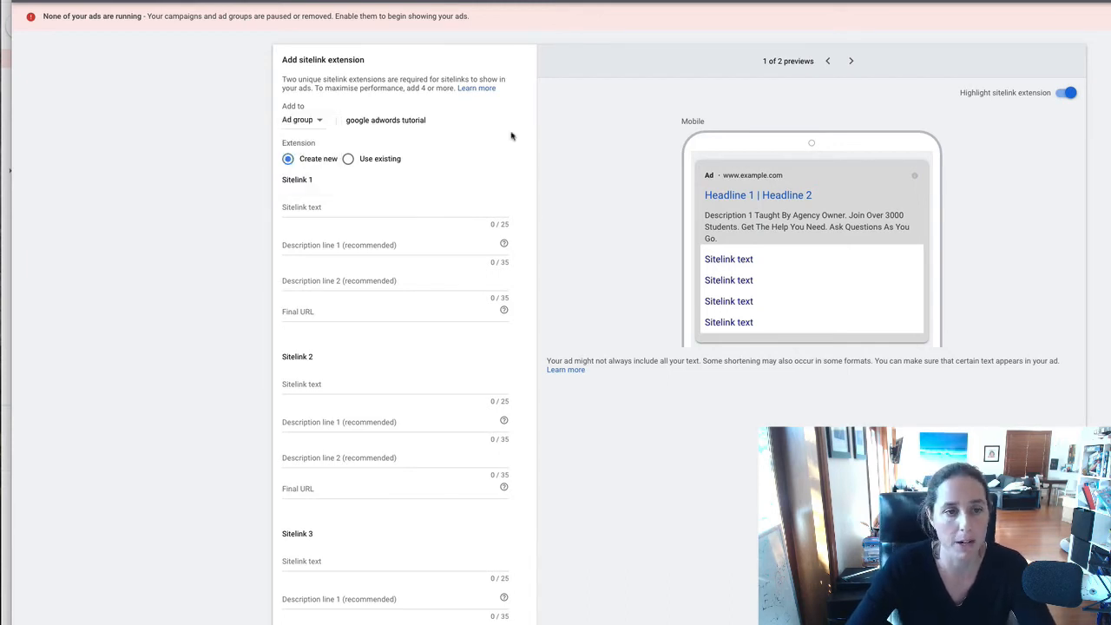
# - Expand the sitelink URL and advanced options, then leave the form for the Extensions page
pyautogui.scroll(-3)
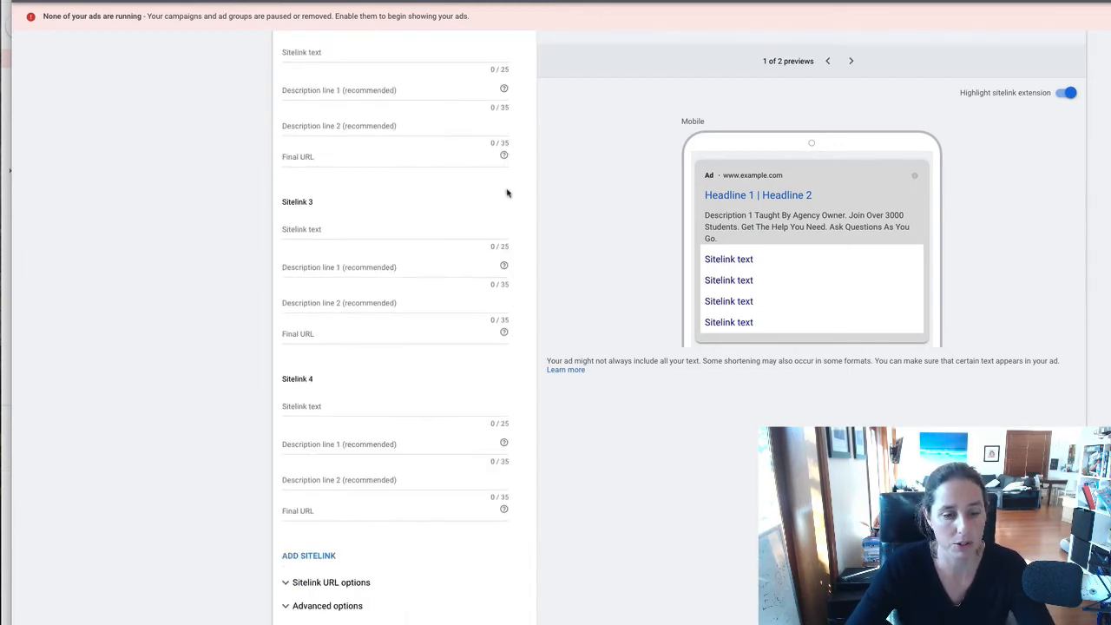
pyautogui.click(330, 583)
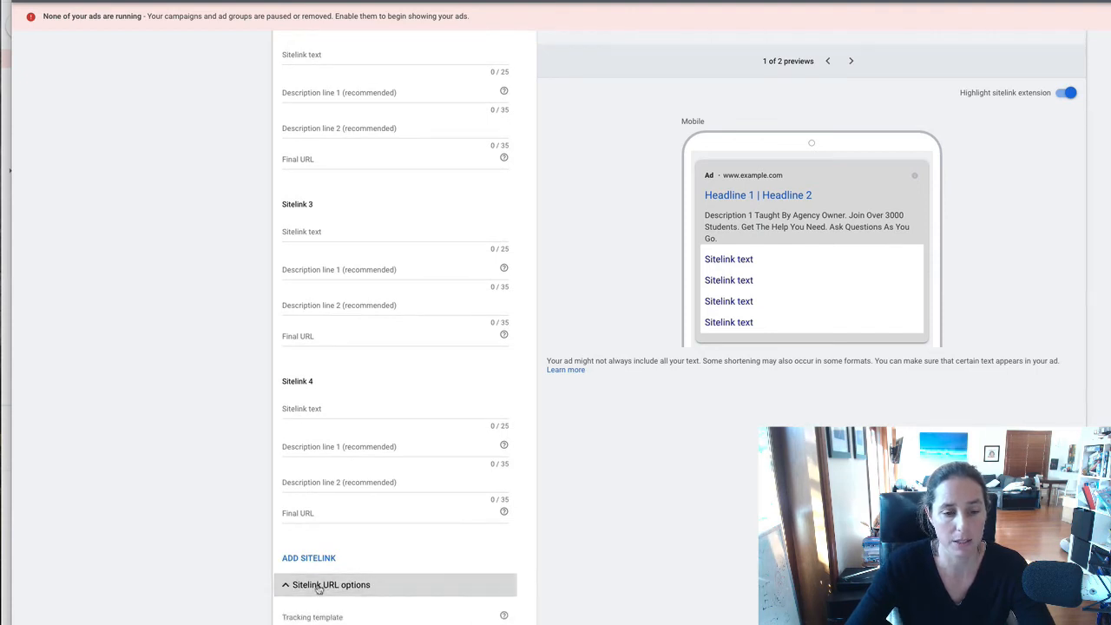
pyautogui.scroll(-3)
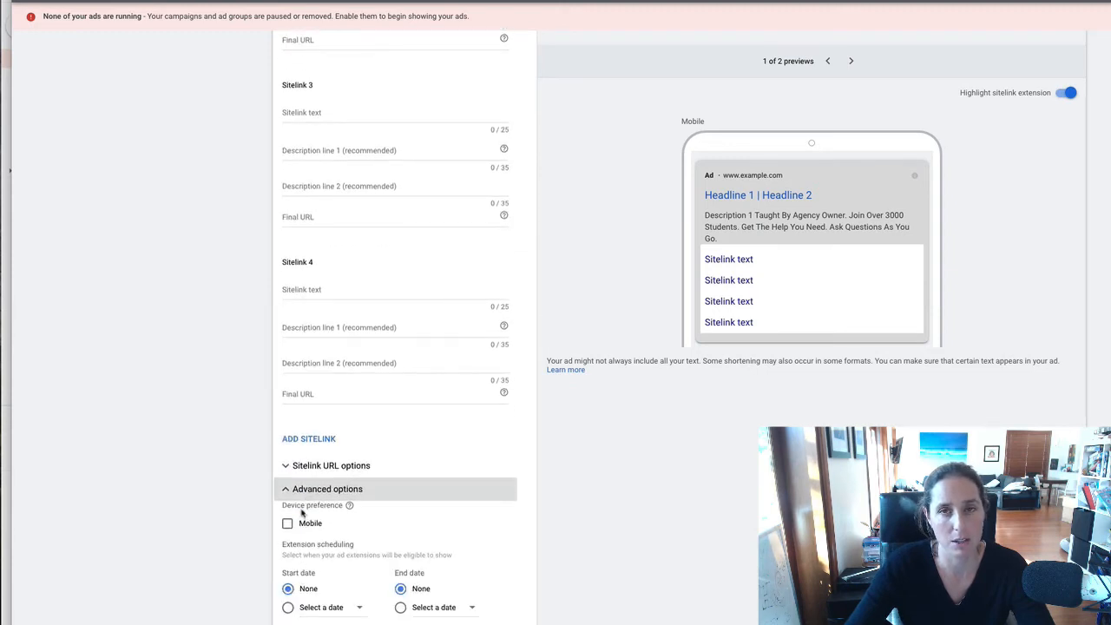
pyautogui.scroll(-3)
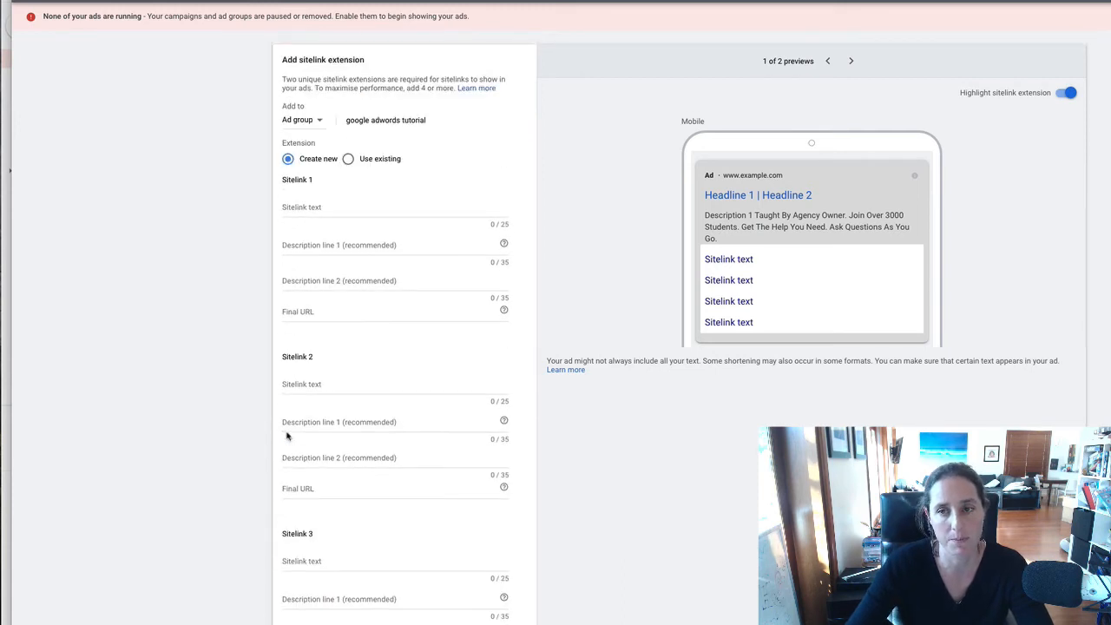
pyautogui.moveTo(85, 91)
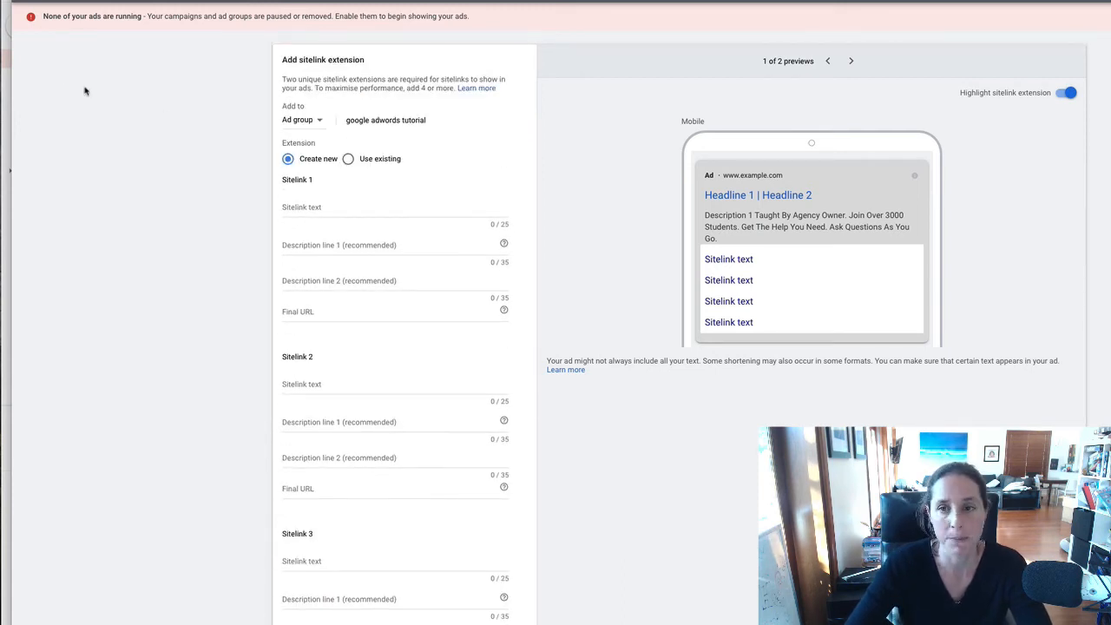
pyautogui.scroll(-3)
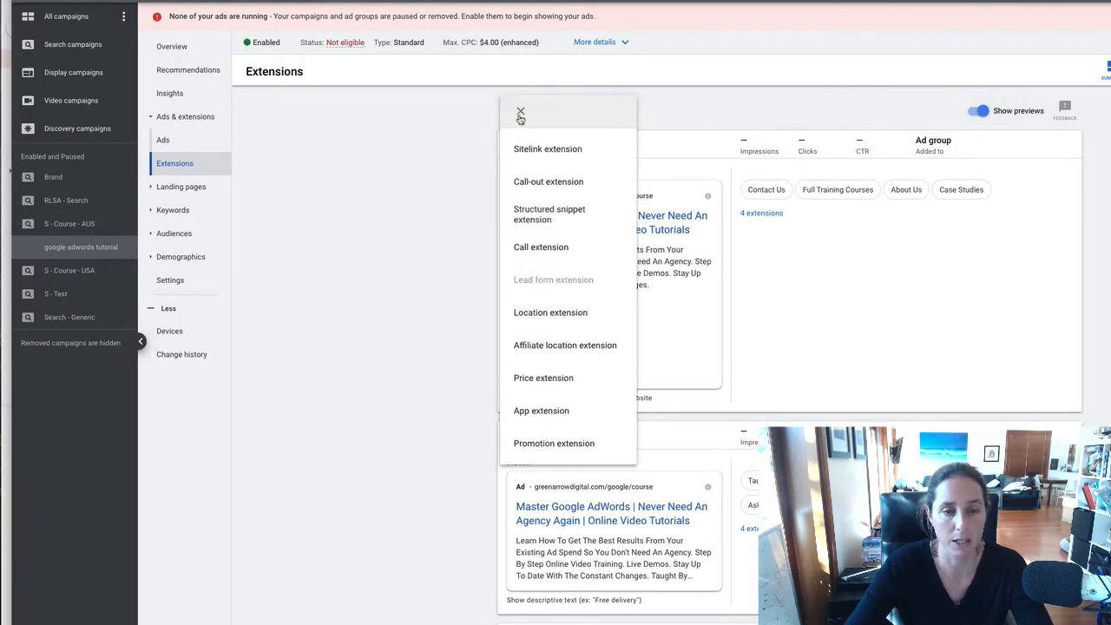
pyautogui.moveTo(549, 183)
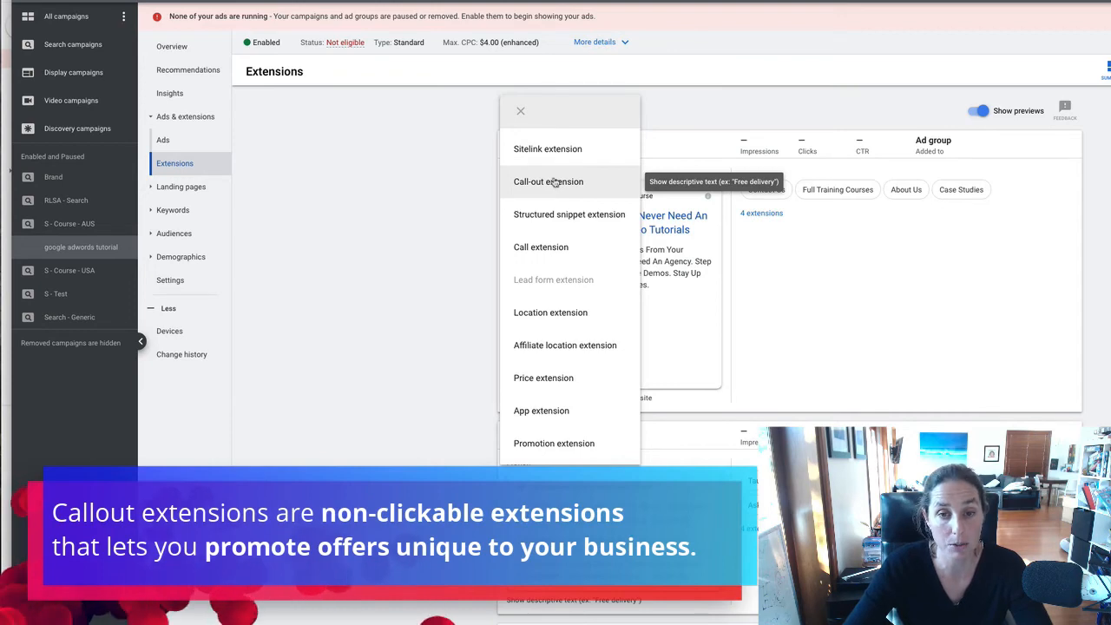
# - Start a new callout extension for the ad group
pyautogui.click(549, 182)
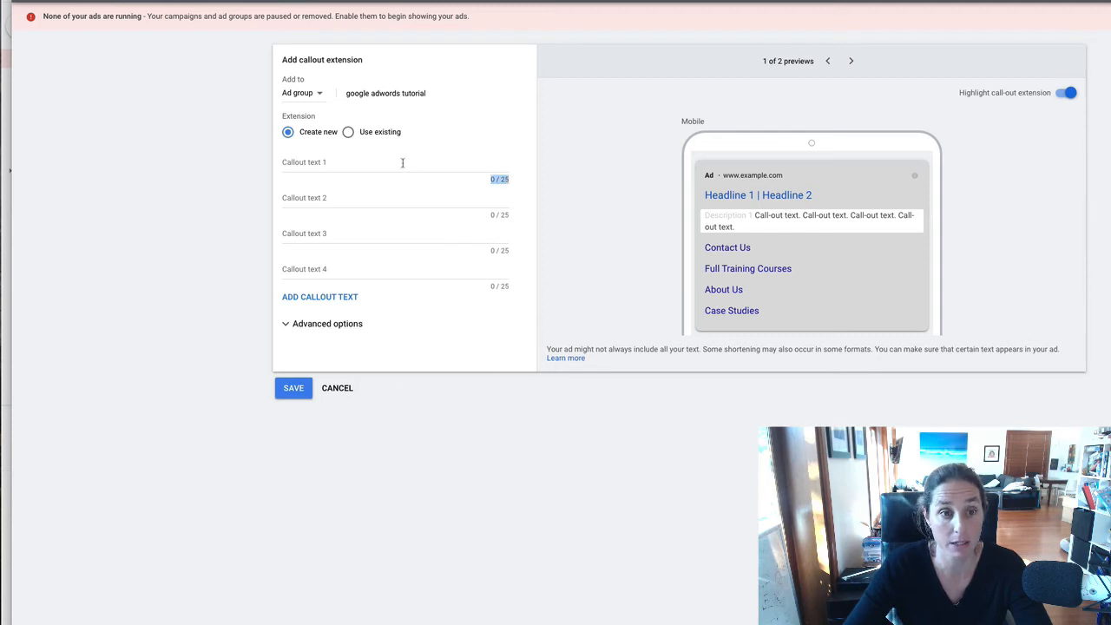
# - Enter sample callout texts 'This is t' and 'fsf' in the first two fields
pyautogui.write('This is the first call-out')
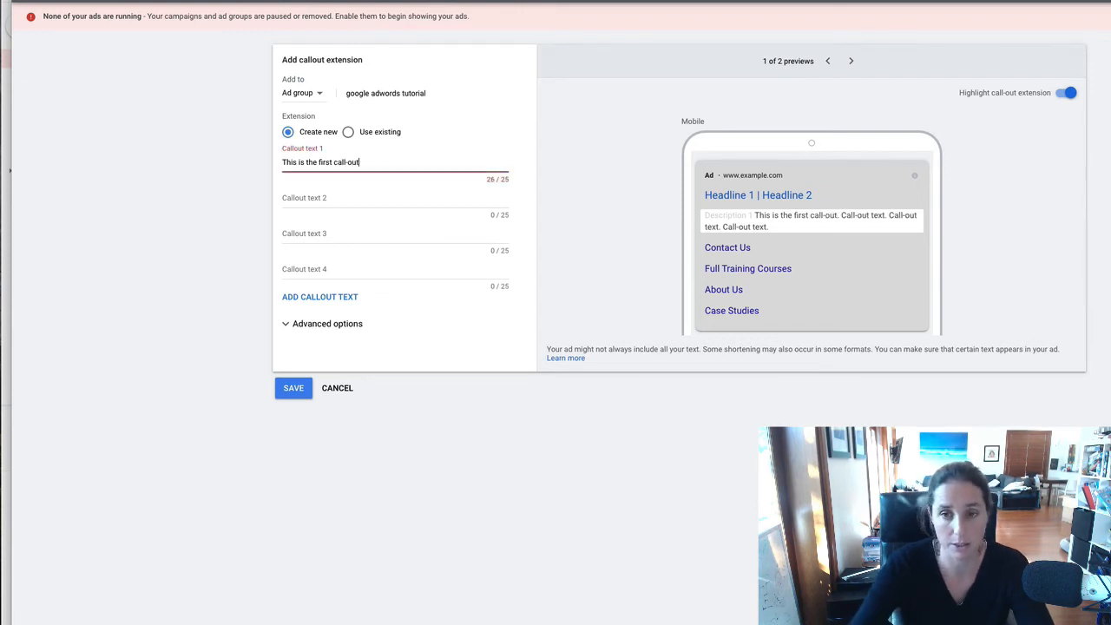
pyautogui.click(390, 198)
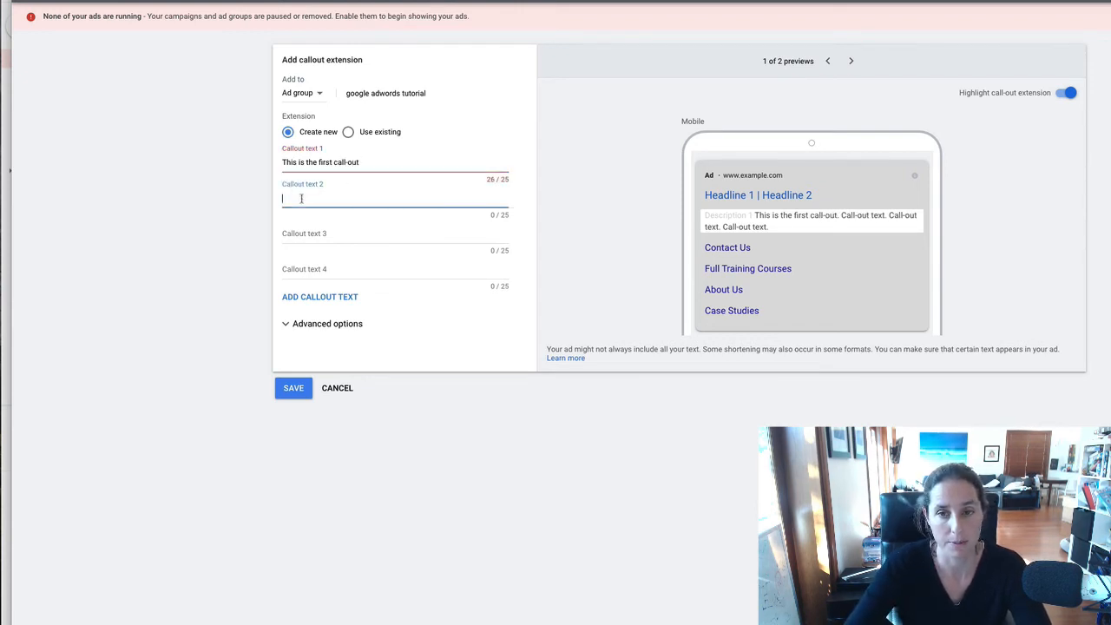
pyautogui.write('fsfsf')
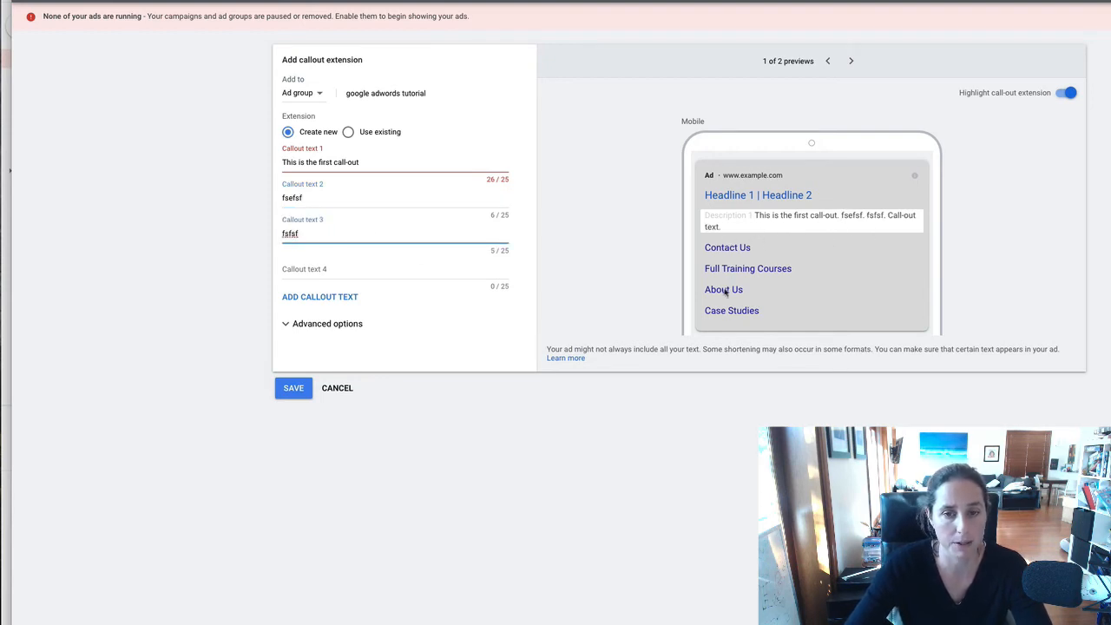
pyautogui.moveTo(542, 299)
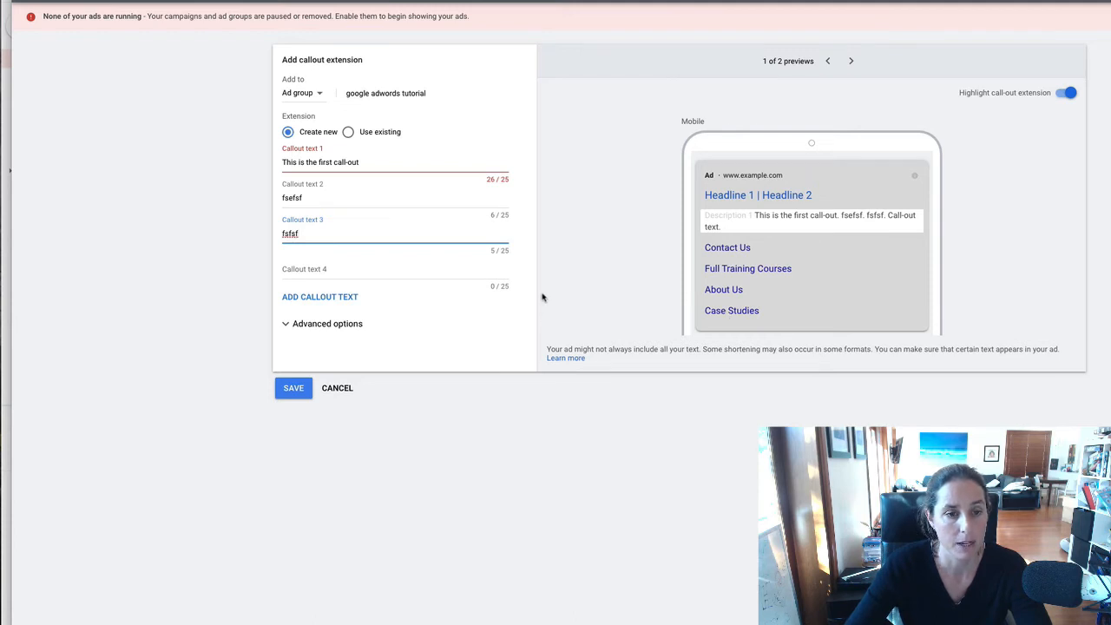
pyautogui.moveTo(361, 356)
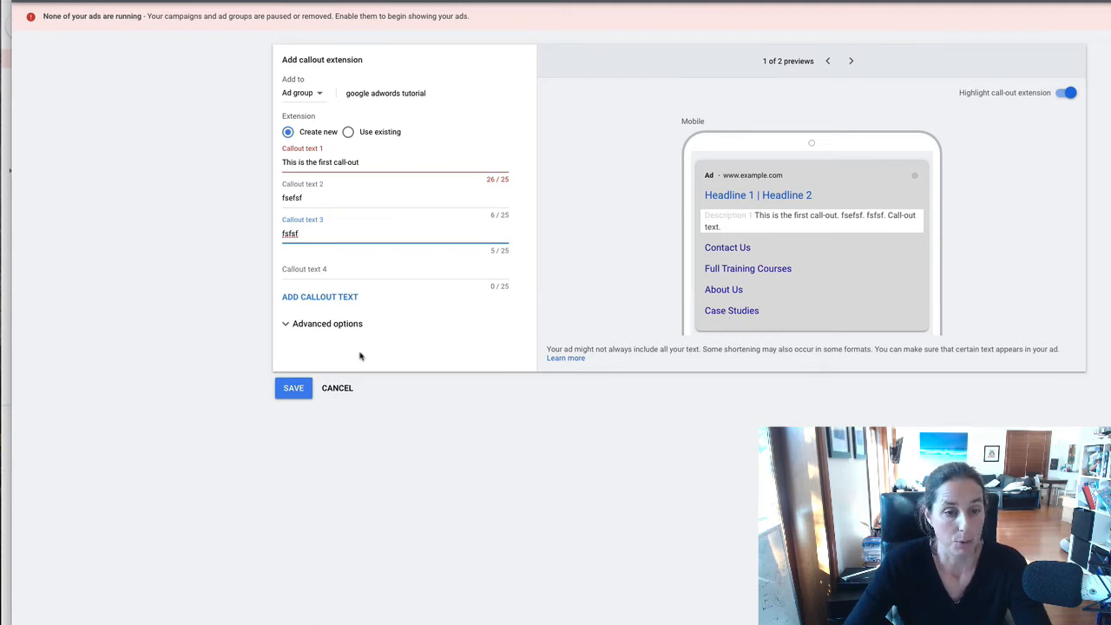
# - Discard the callout draft and start a new structured snippet extension instead
pyautogui.click(337, 388)
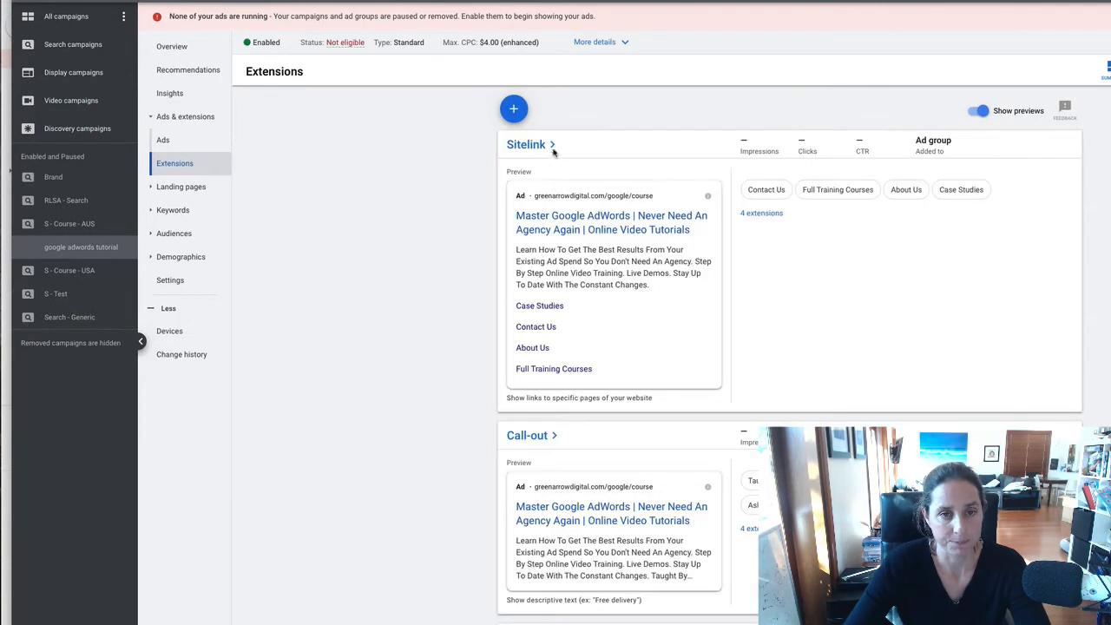
pyautogui.click(514, 108)
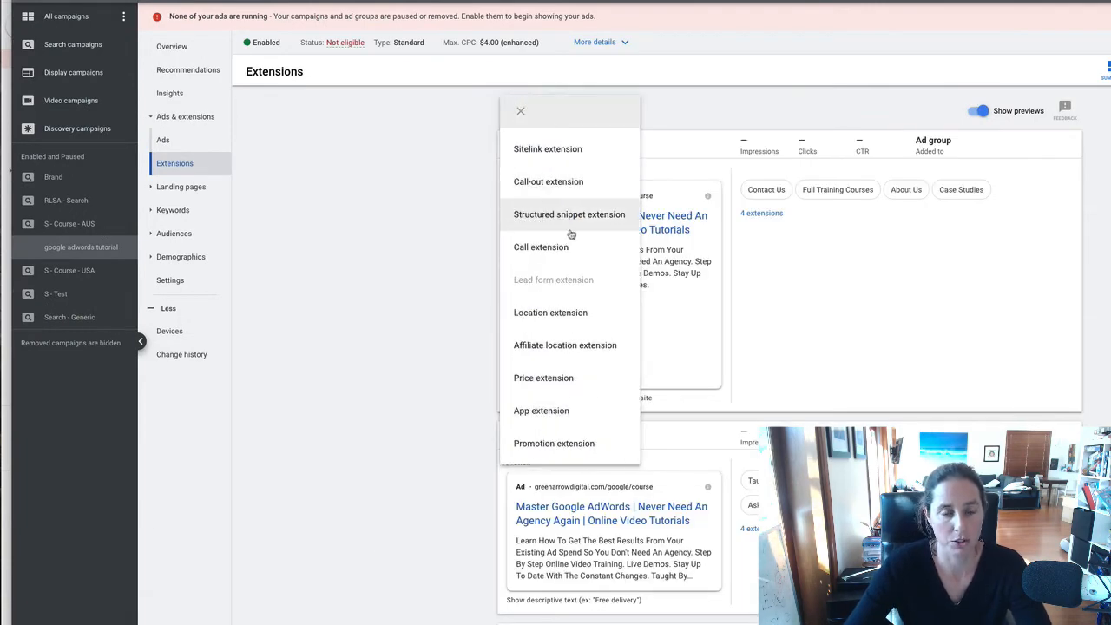
pyautogui.click(569, 215)
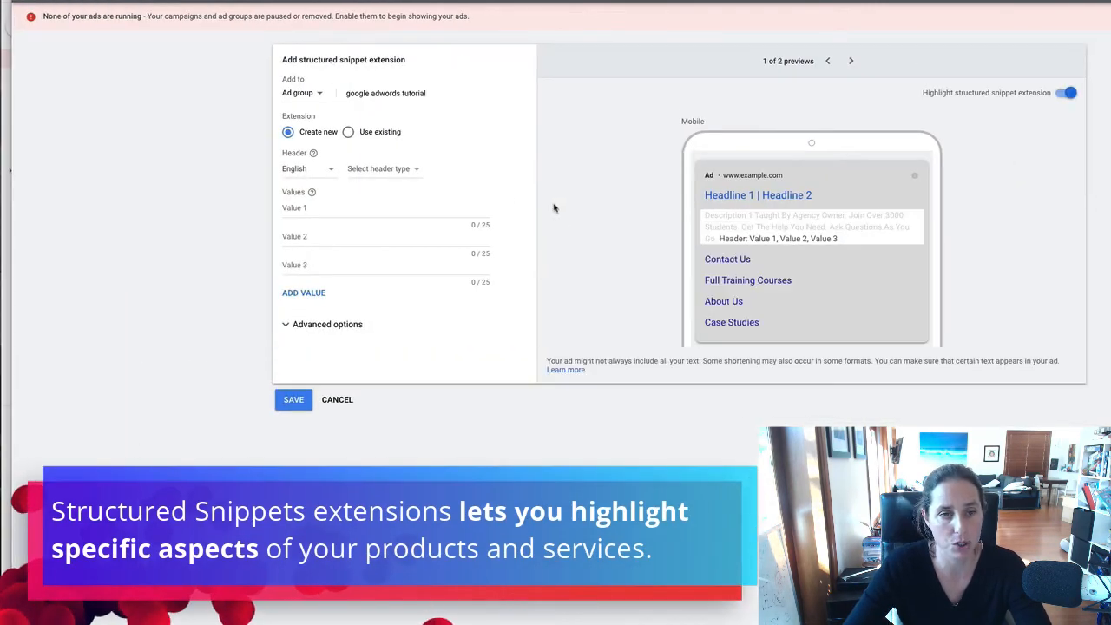
# - Choose the Destinations snippet header with Paris and London as values
pyautogui.click(382, 168)
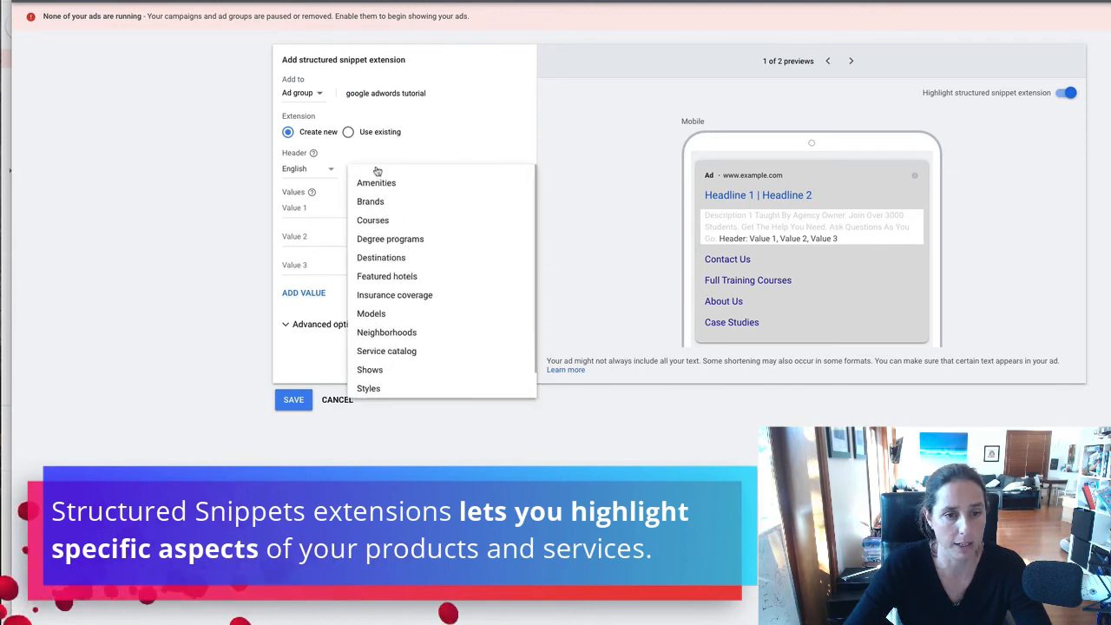
pyautogui.scroll(-3)
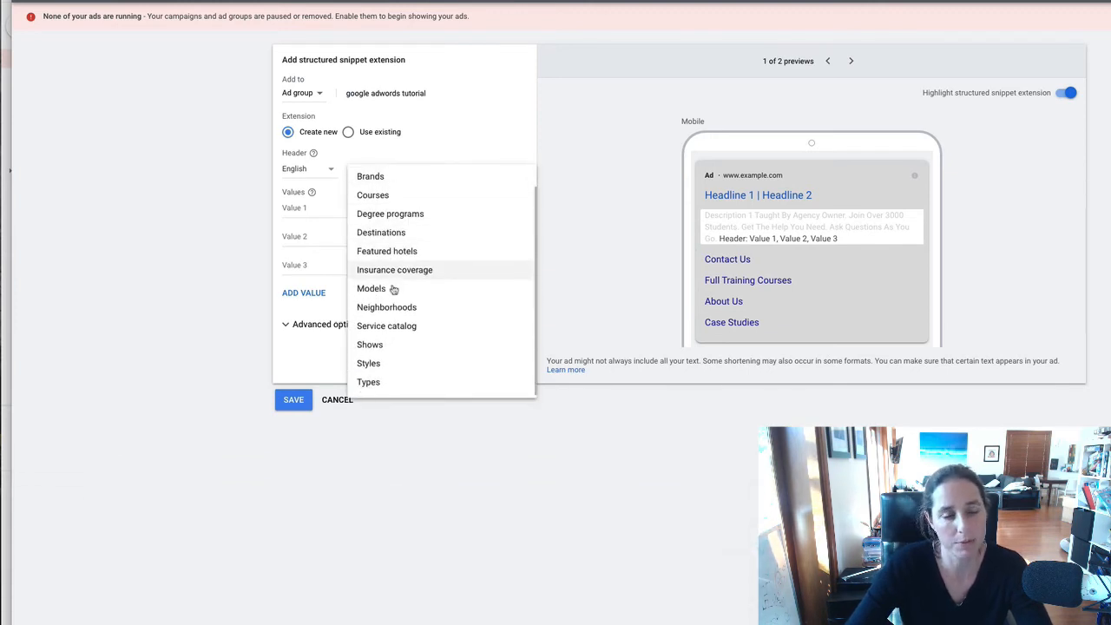
pyautogui.moveTo(407, 250)
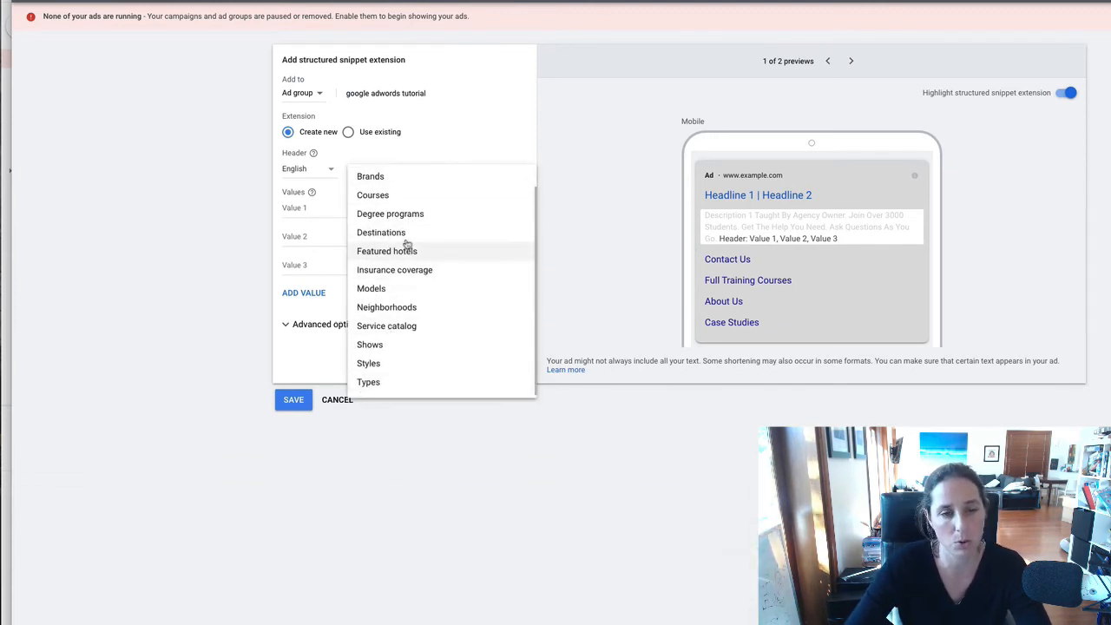
pyautogui.moveTo(381, 233)
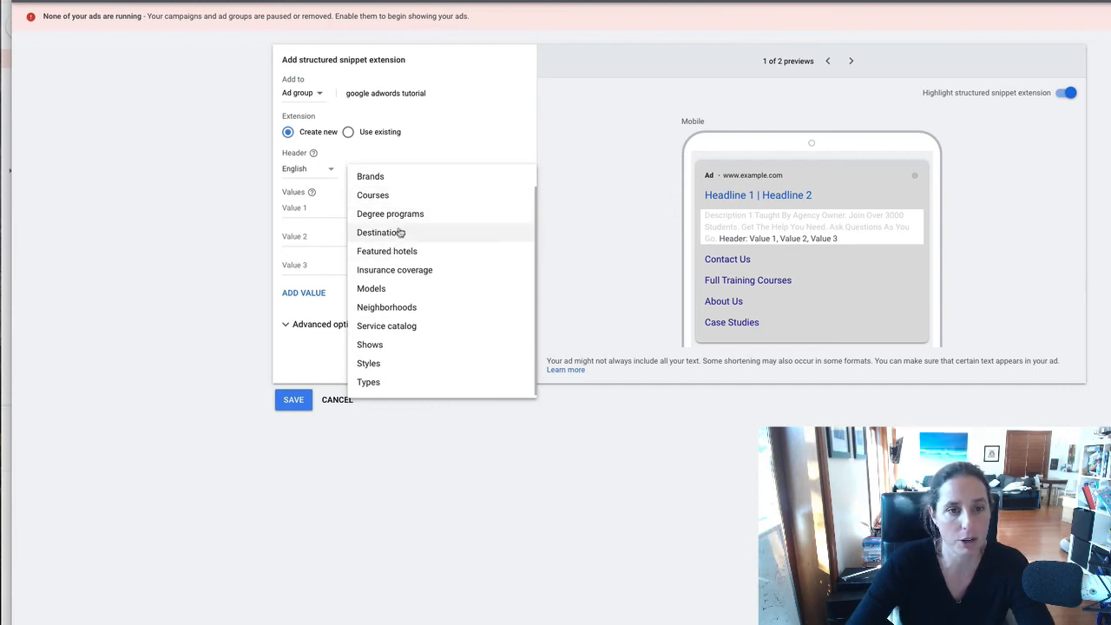
pyautogui.click(378, 233)
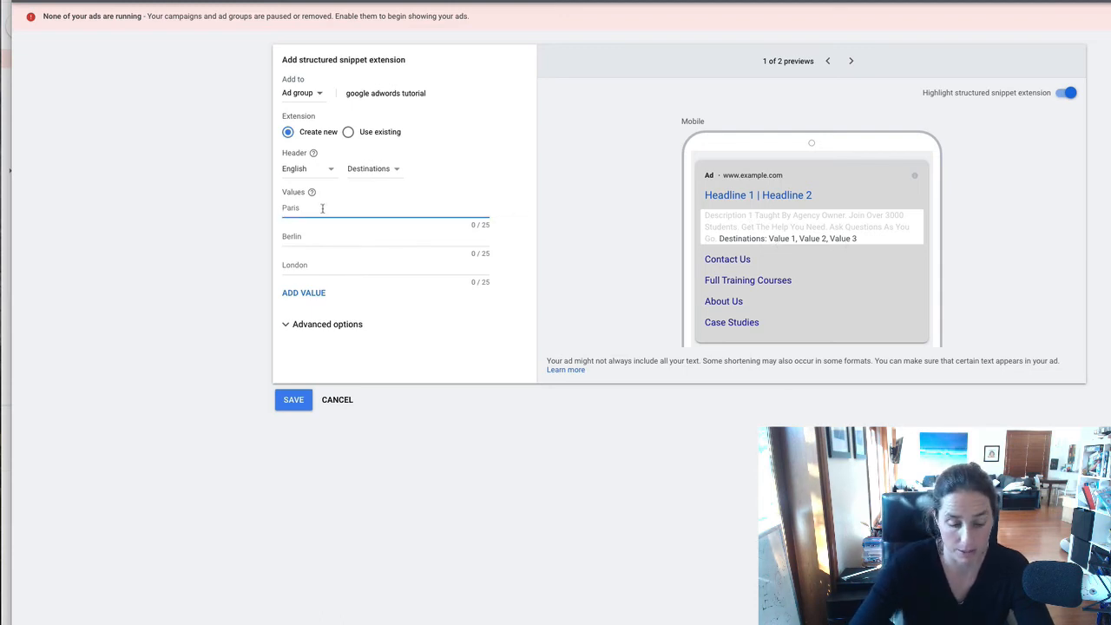
pyautogui.click(347, 236)
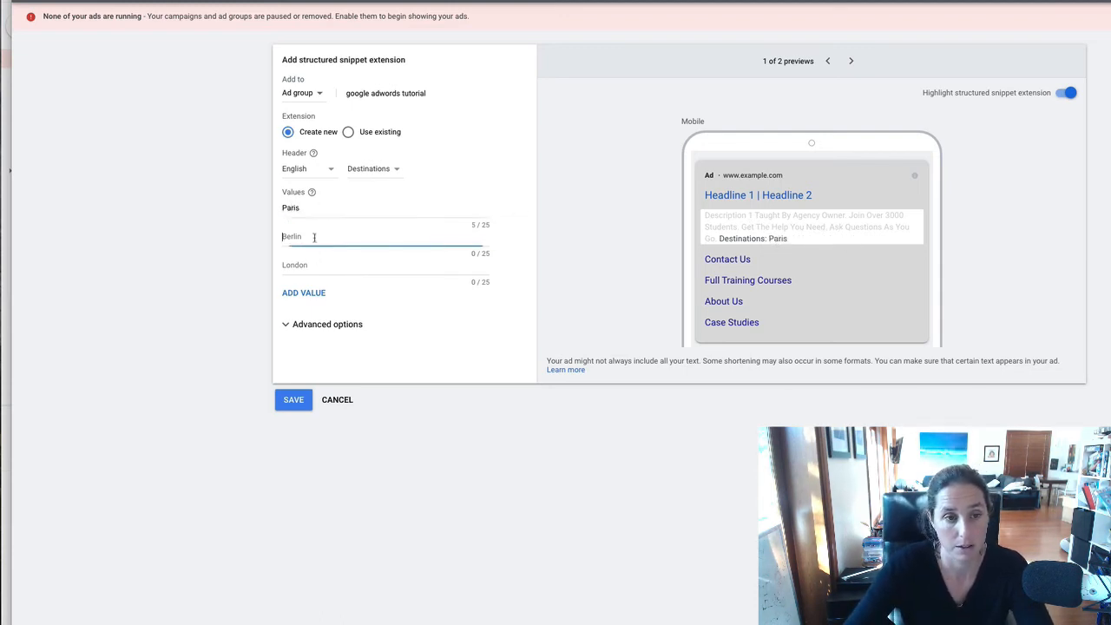
pyautogui.write('London')
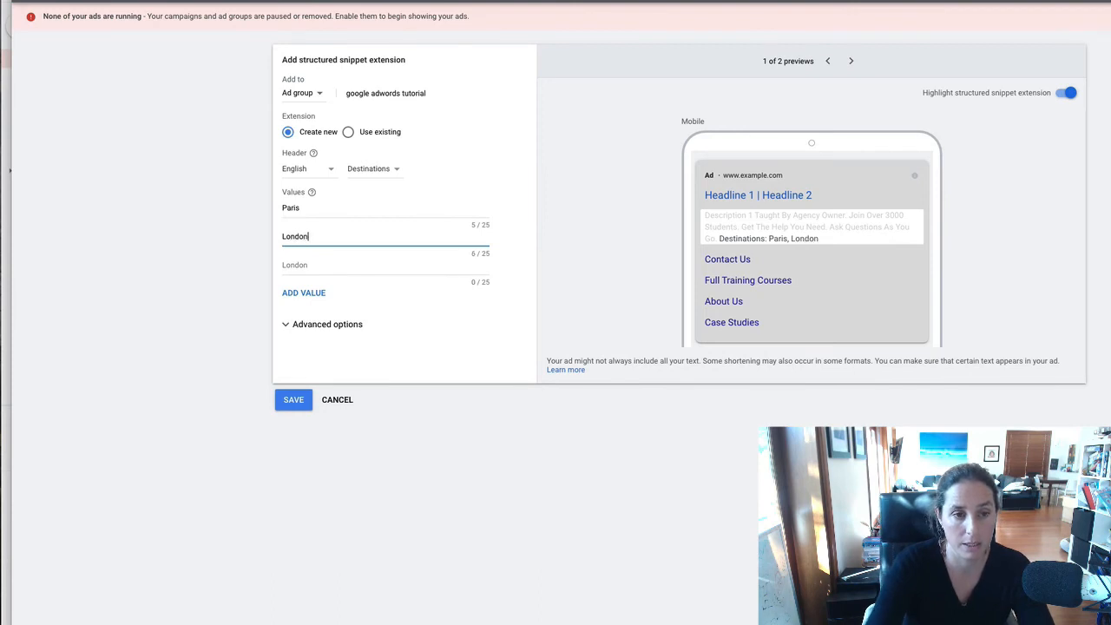
pyautogui.click(374, 168)
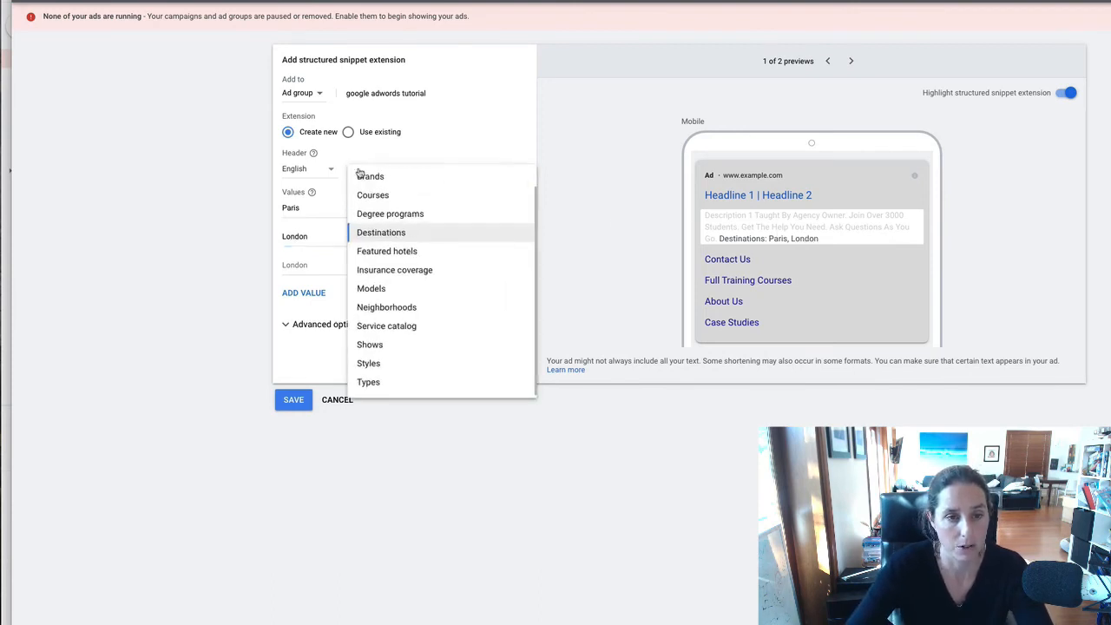
# - Switch the snippet header to Courses, then Types, and discard the draft
pyautogui.click(372, 195)
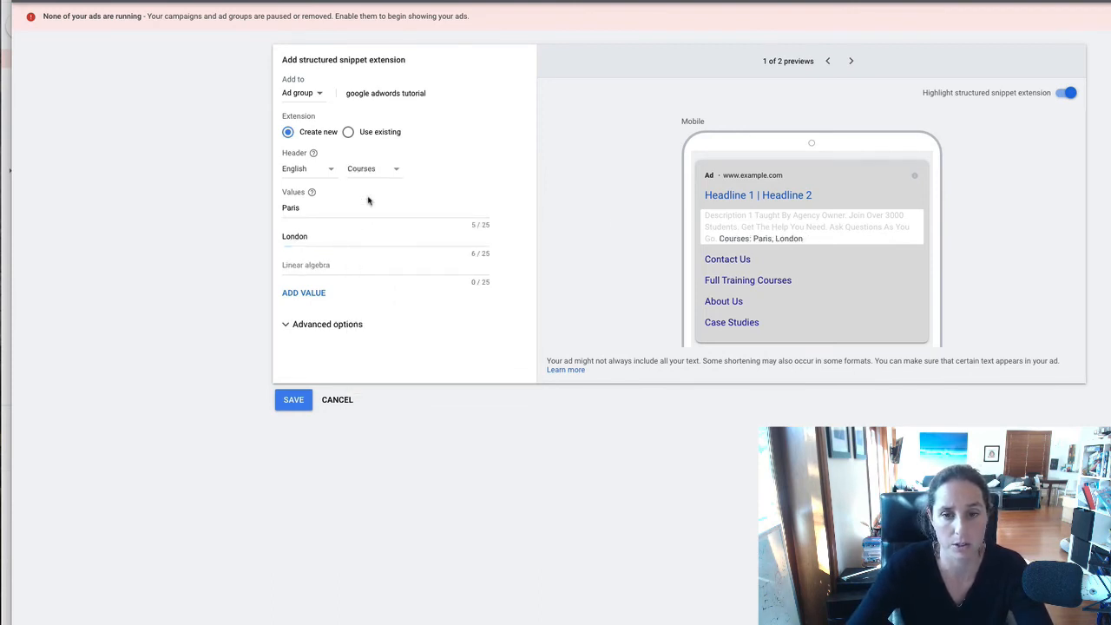
pyautogui.moveTo(363, 190)
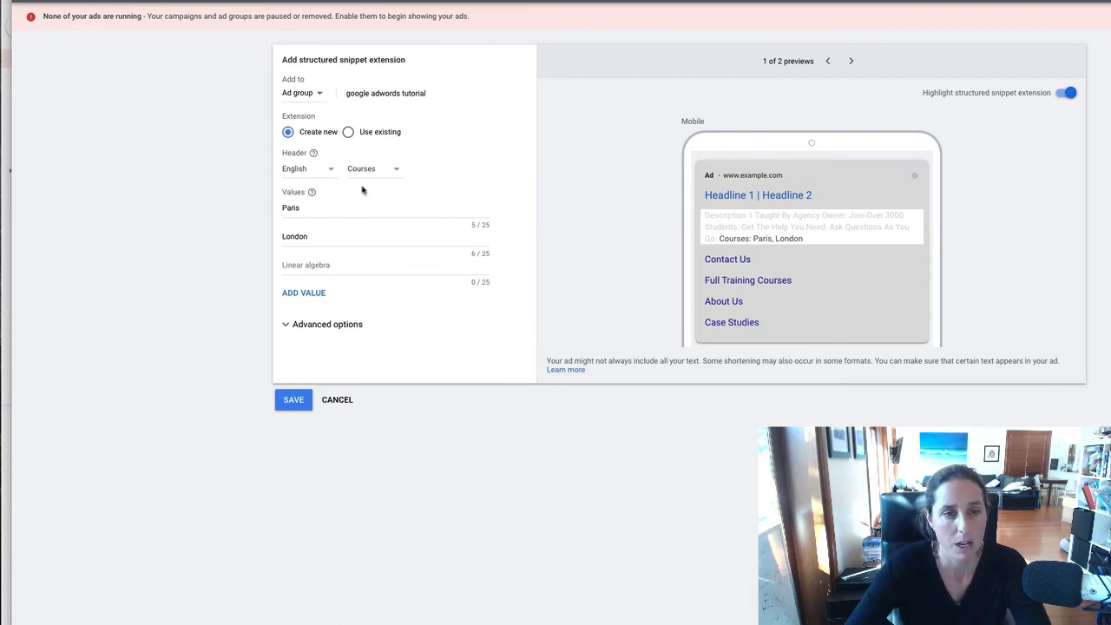
pyautogui.click(374, 168)
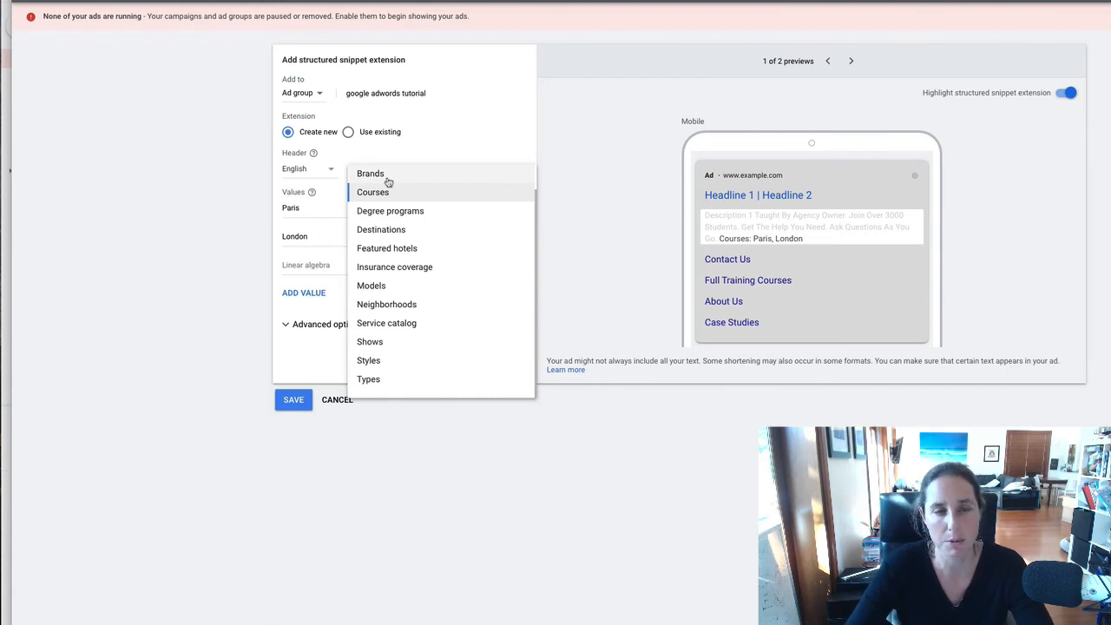
pyautogui.moveTo(374, 403)
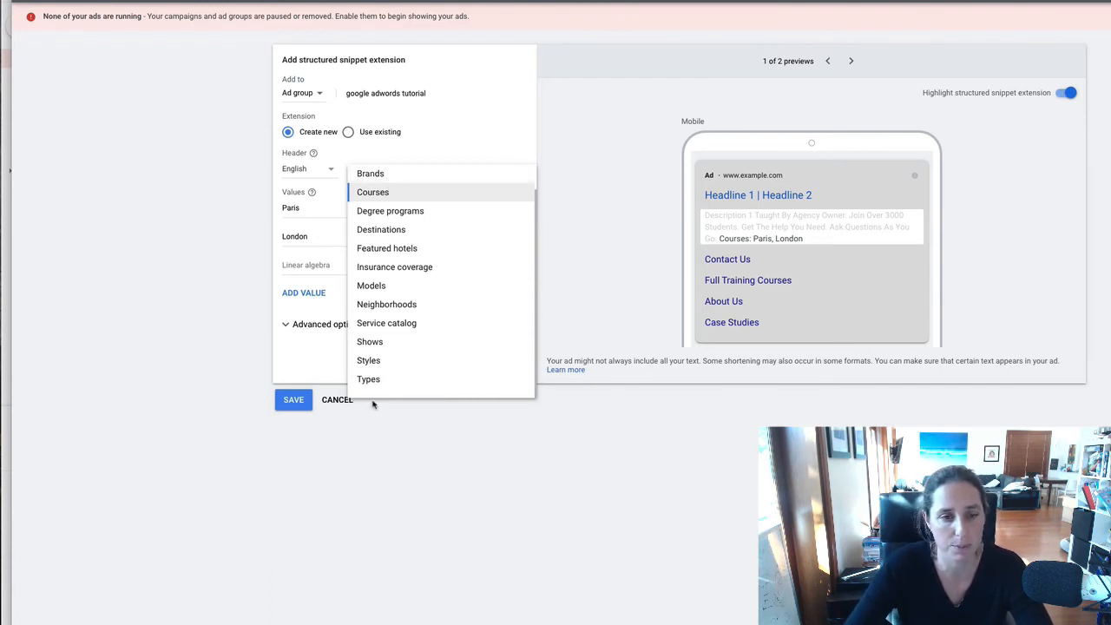
pyautogui.click(368, 379)
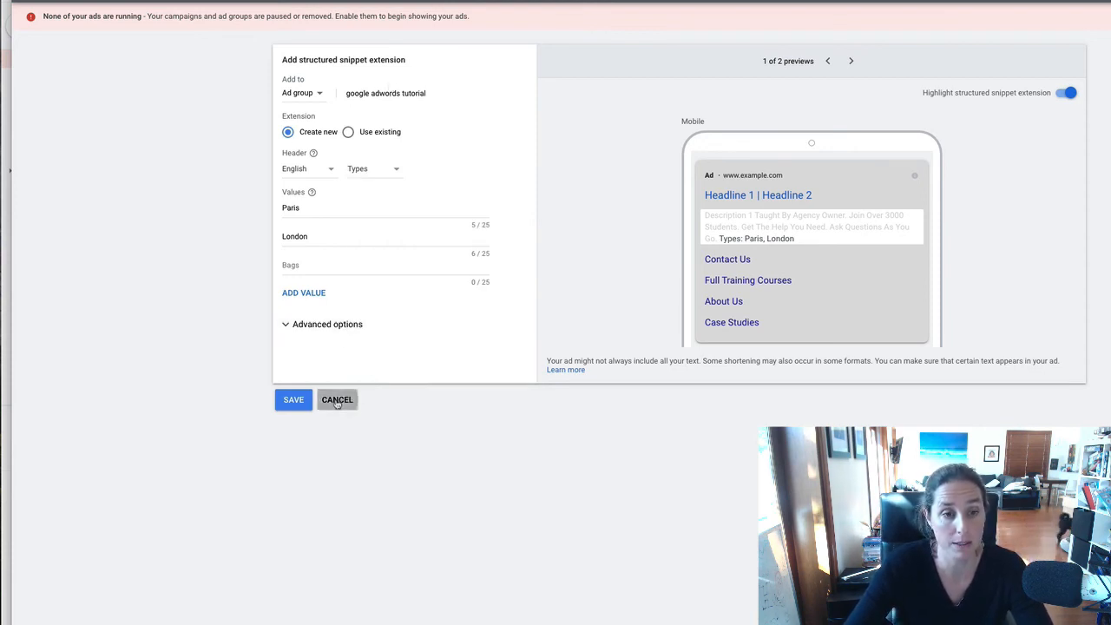
pyautogui.click(337, 400)
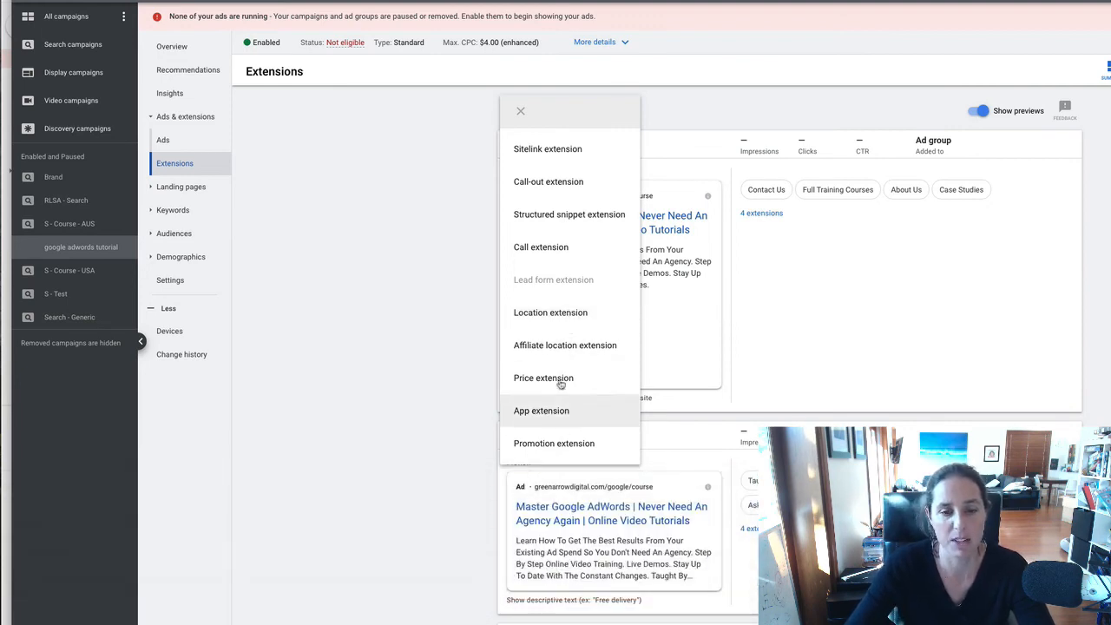
pyautogui.moveTo(557, 358)
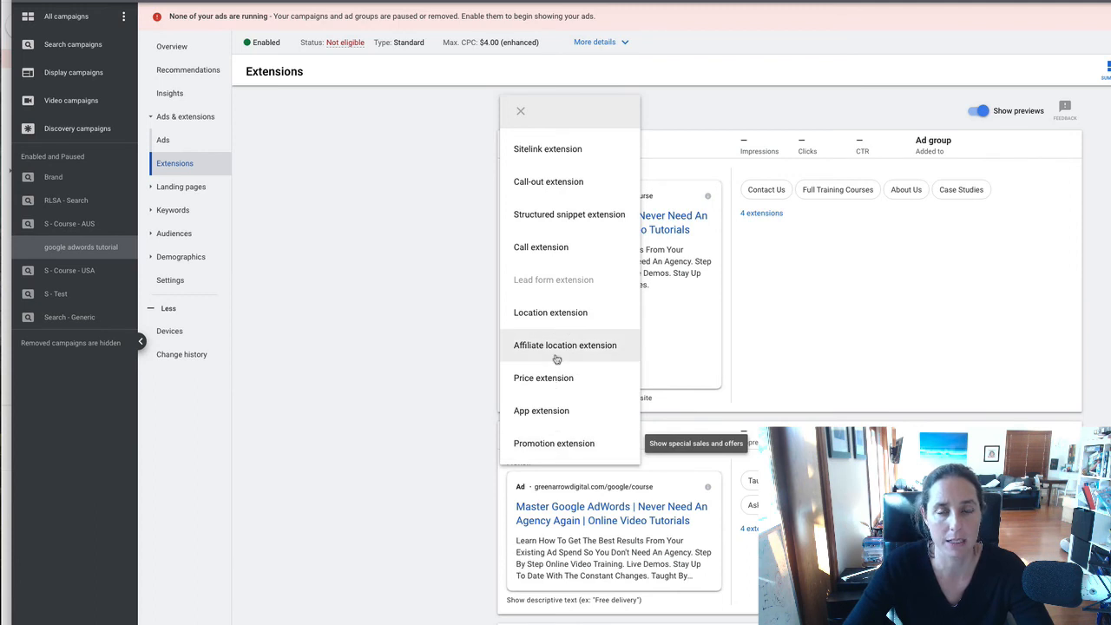
pyautogui.moveTo(564, 344)
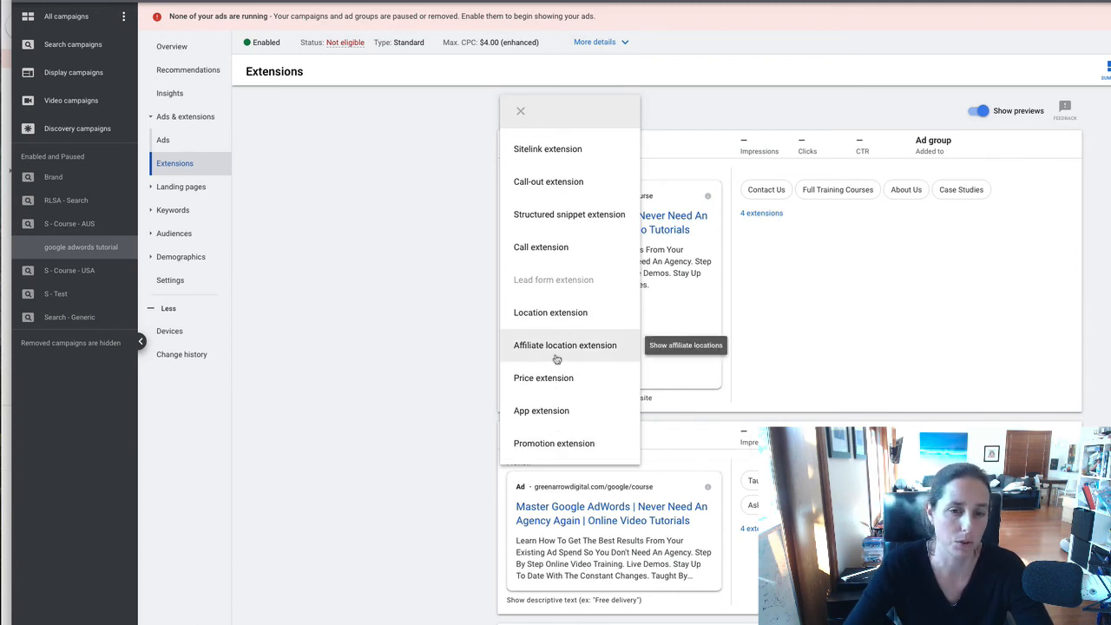